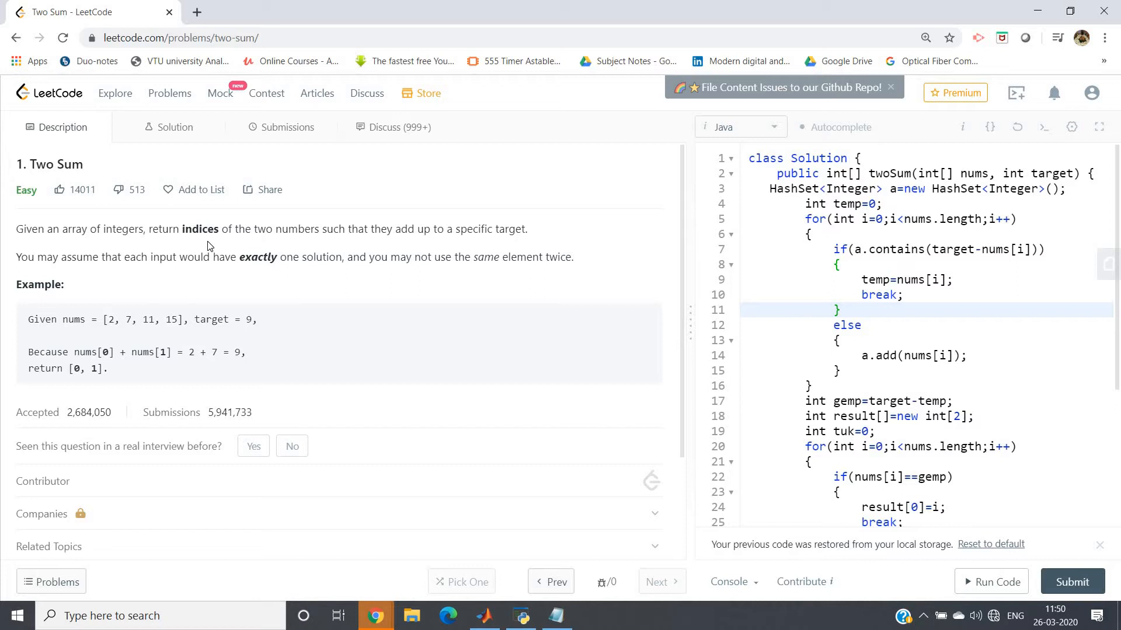
pyautogui.moveTo(122, 331)
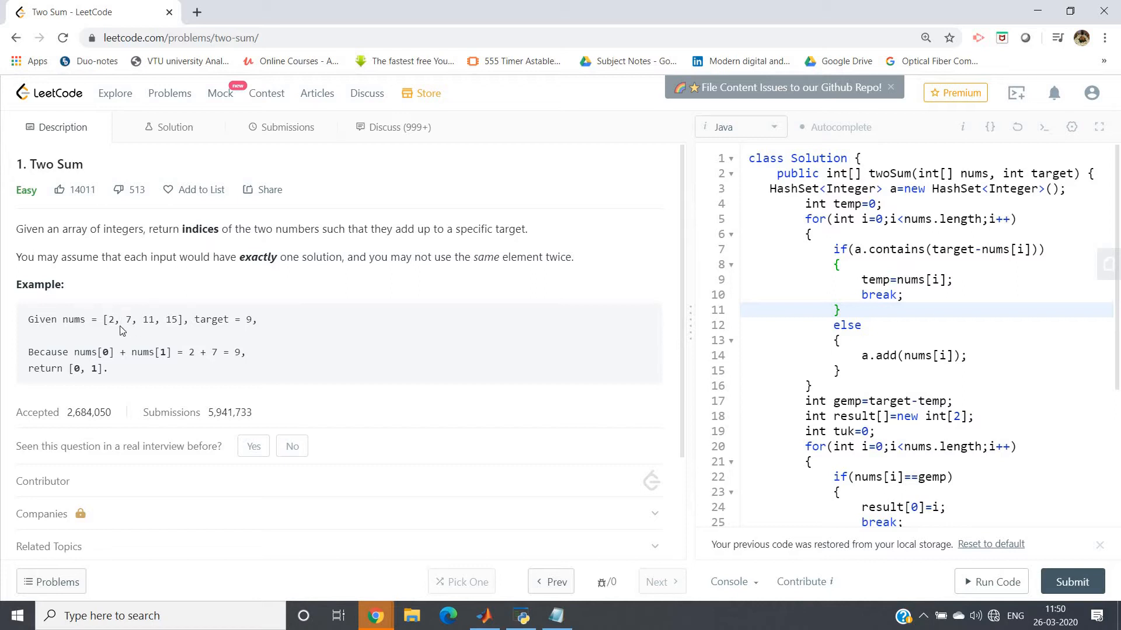
pyautogui.moveTo(261, 325)
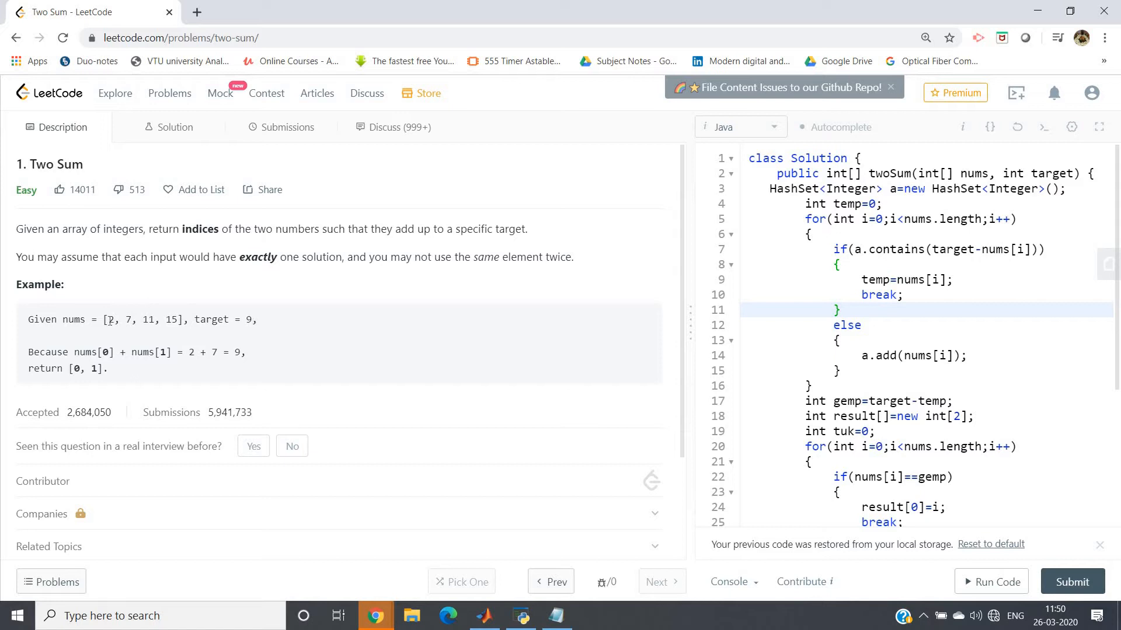
pyautogui.moveTo(77, 364)
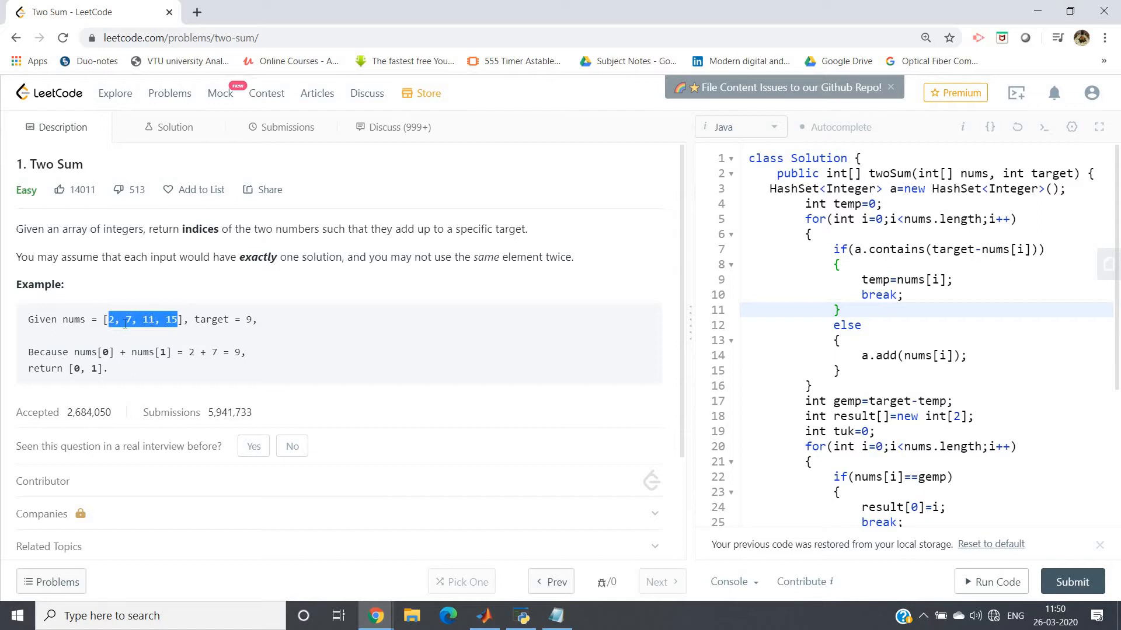
# - Clear the highlight on the example array in the Two Sum description
pyautogui.click(161, 319)
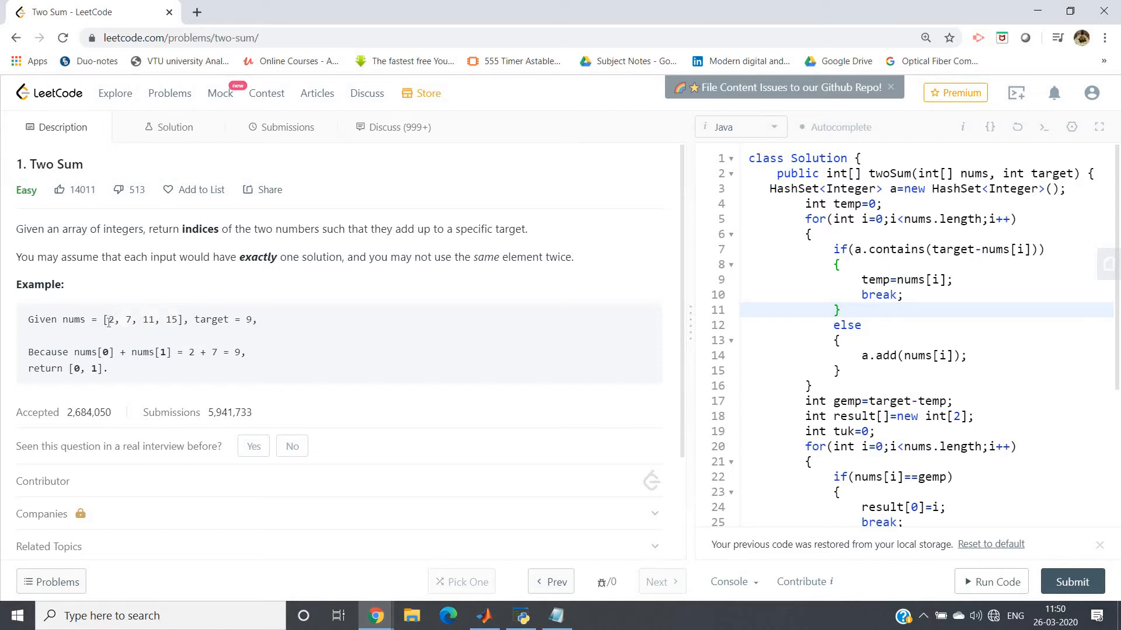
pyautogui.moveTo(239, 338)
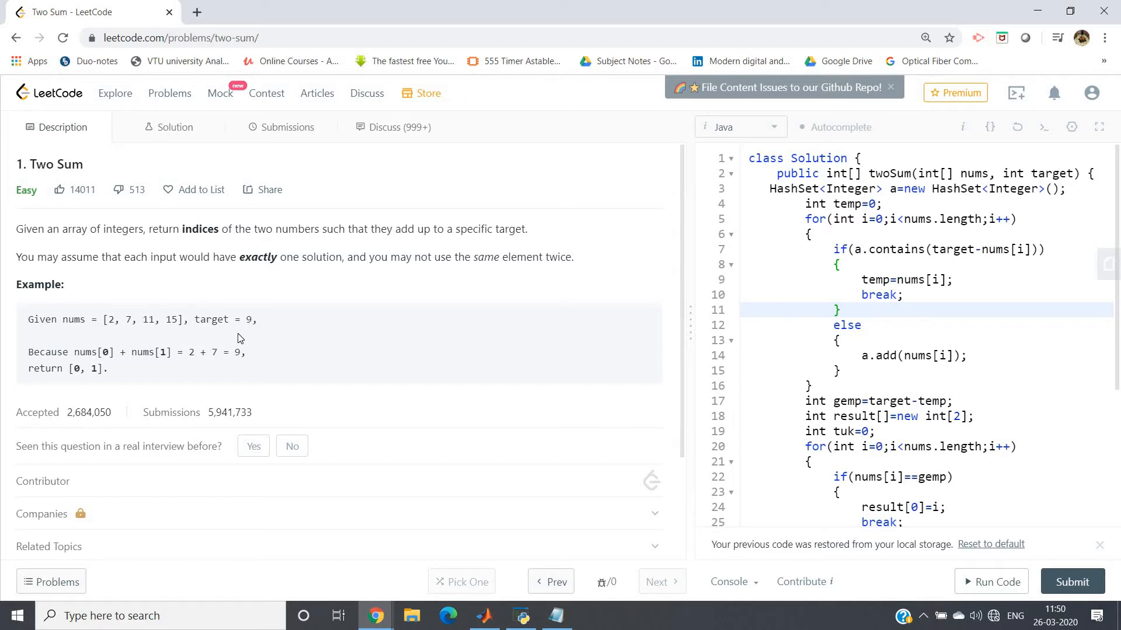
pyautogui.moveTo(120, 341)
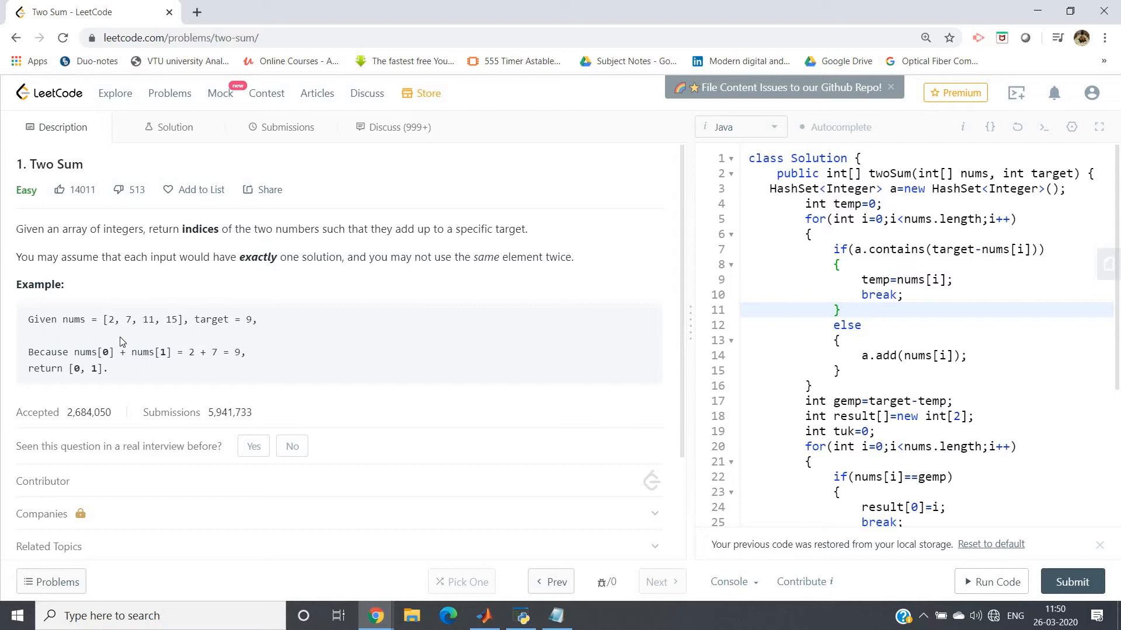
pyautogui.moveTo(154, 334)
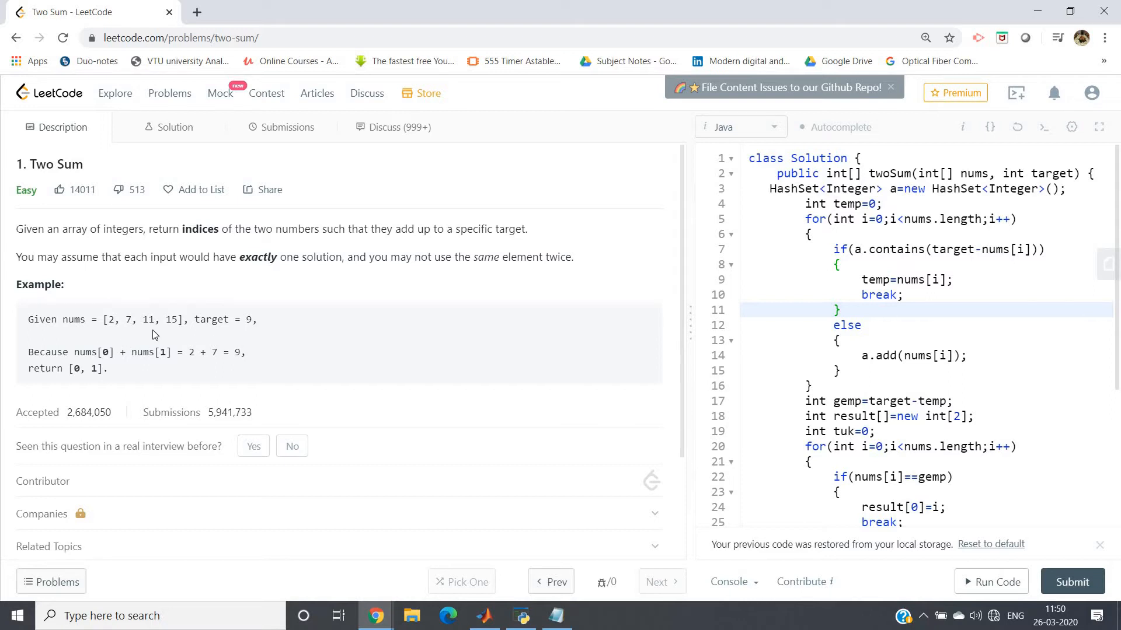
pyautogui.moveTo(319, 293)
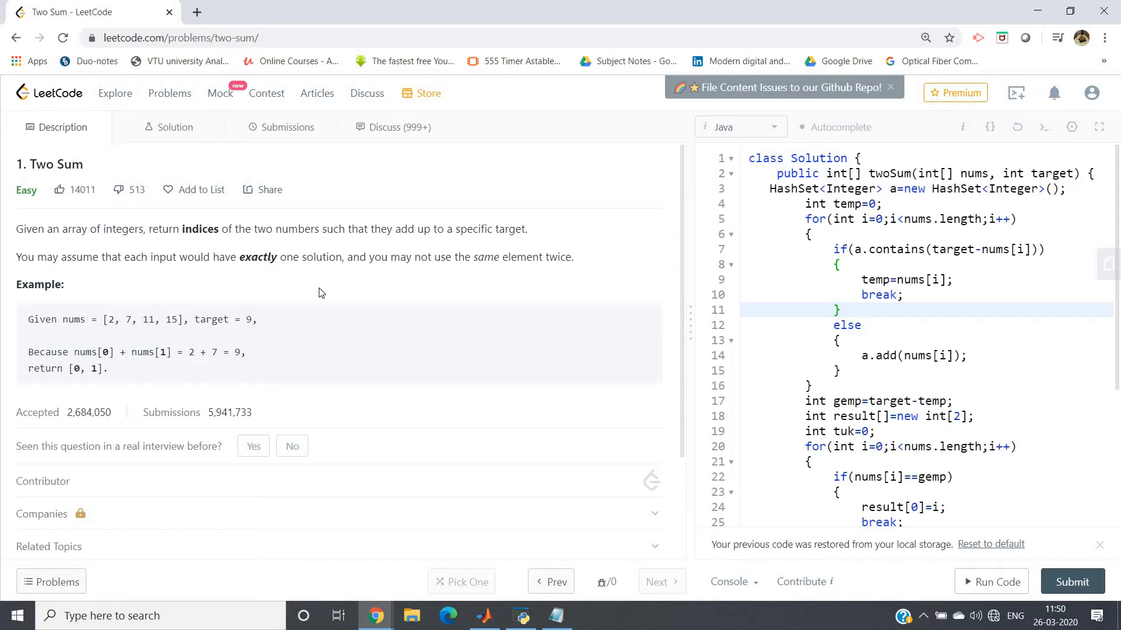
pyautogui.moveTo(252, 369)
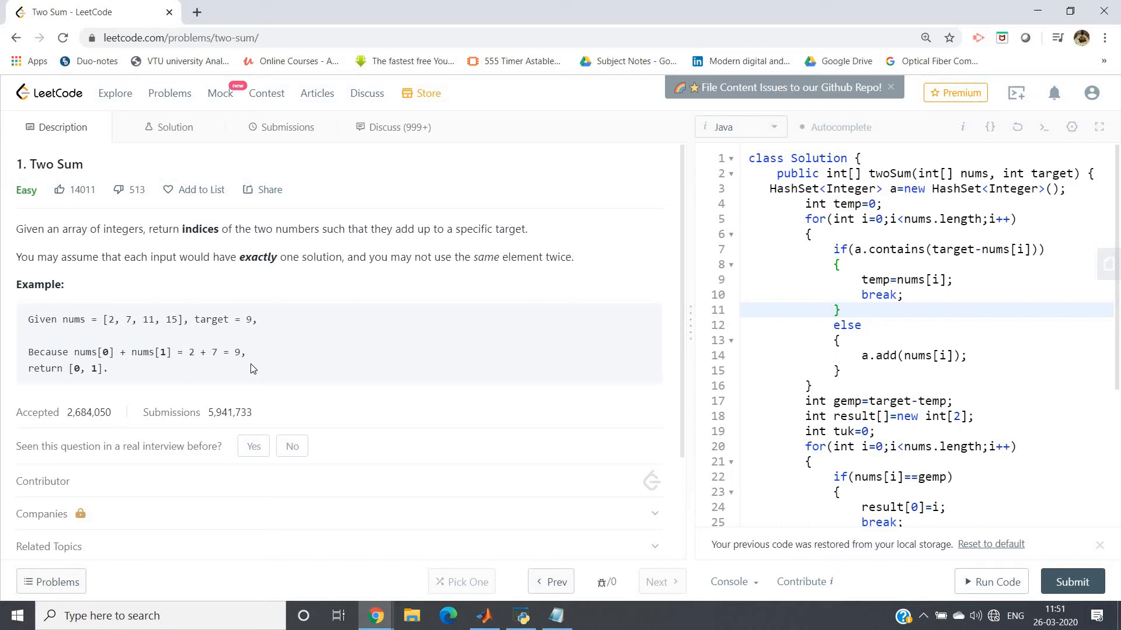
pyautogui.moveTo(658, 355)
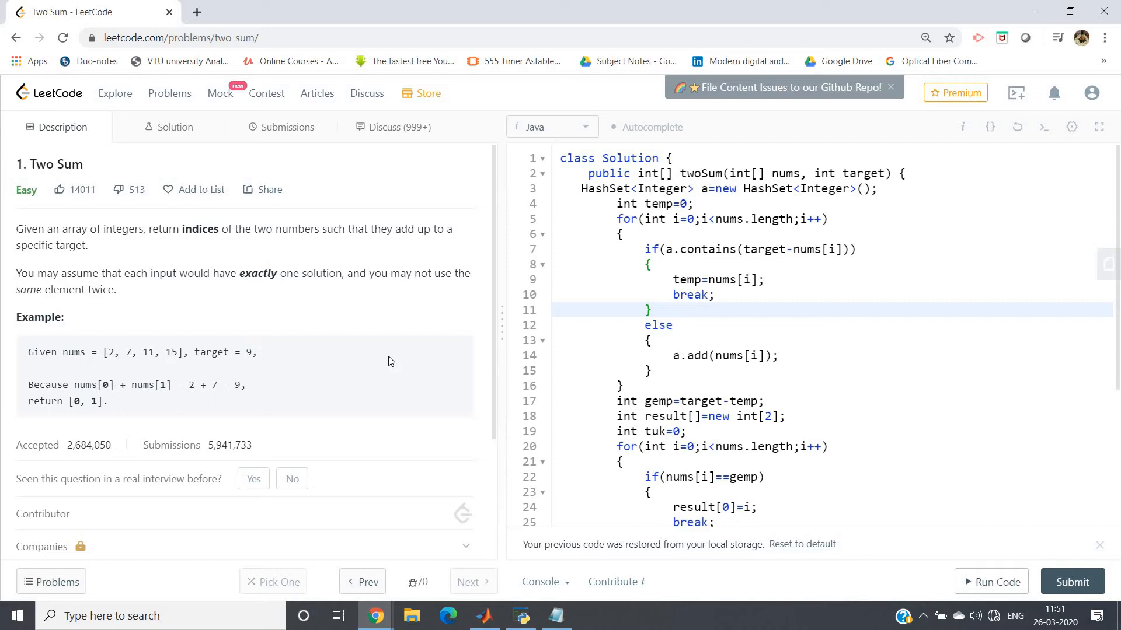
pyautogui.moveTo(280, 388)
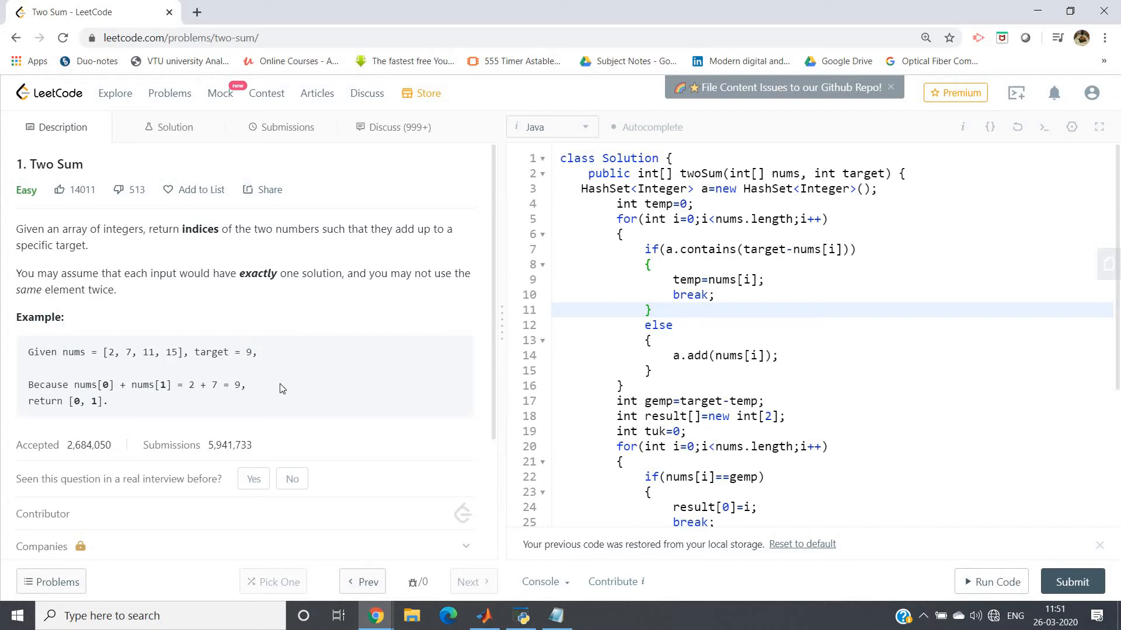
pyautogui.moveTo(116, 296)
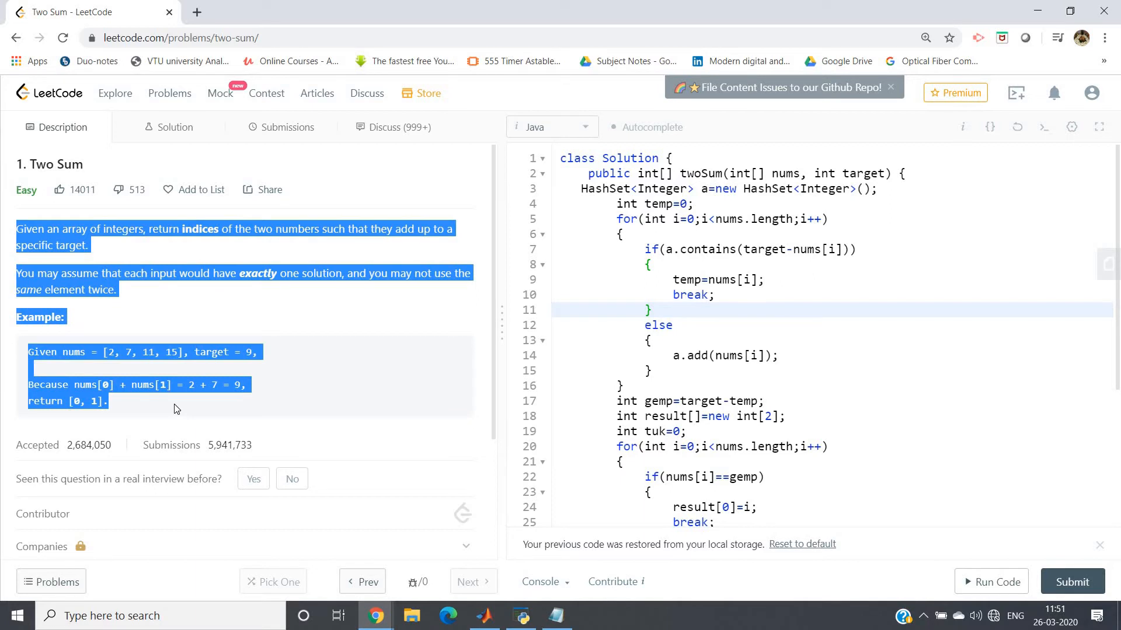
pyautogui.moveTo(303, 326)
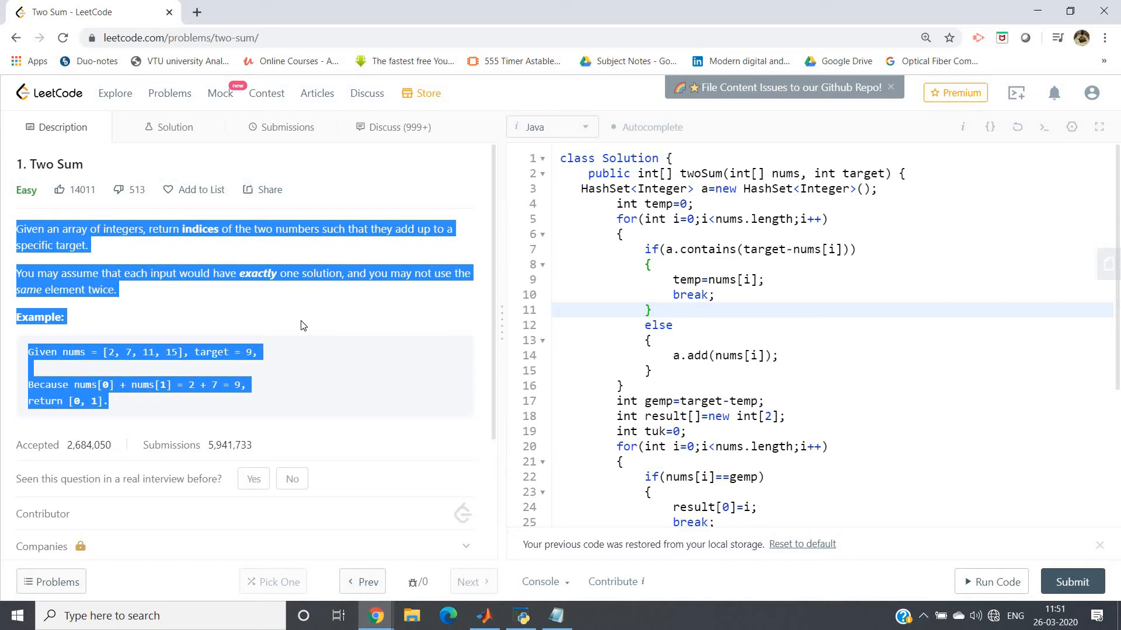
pyautogui.click(300, 325)
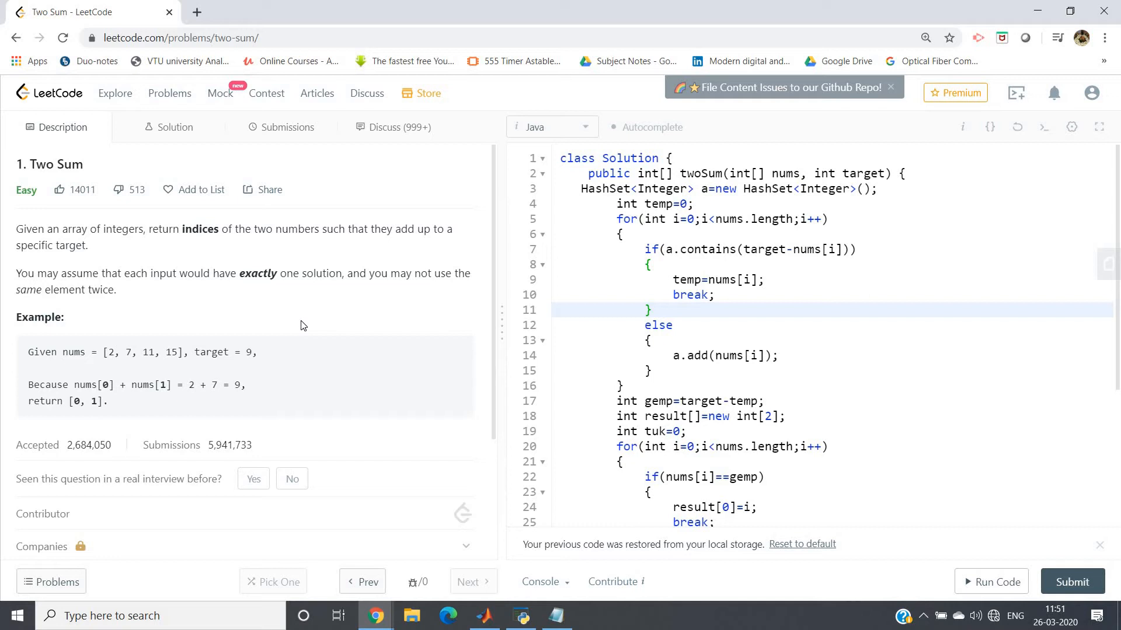
pyautogui.moveTo(207, 399)
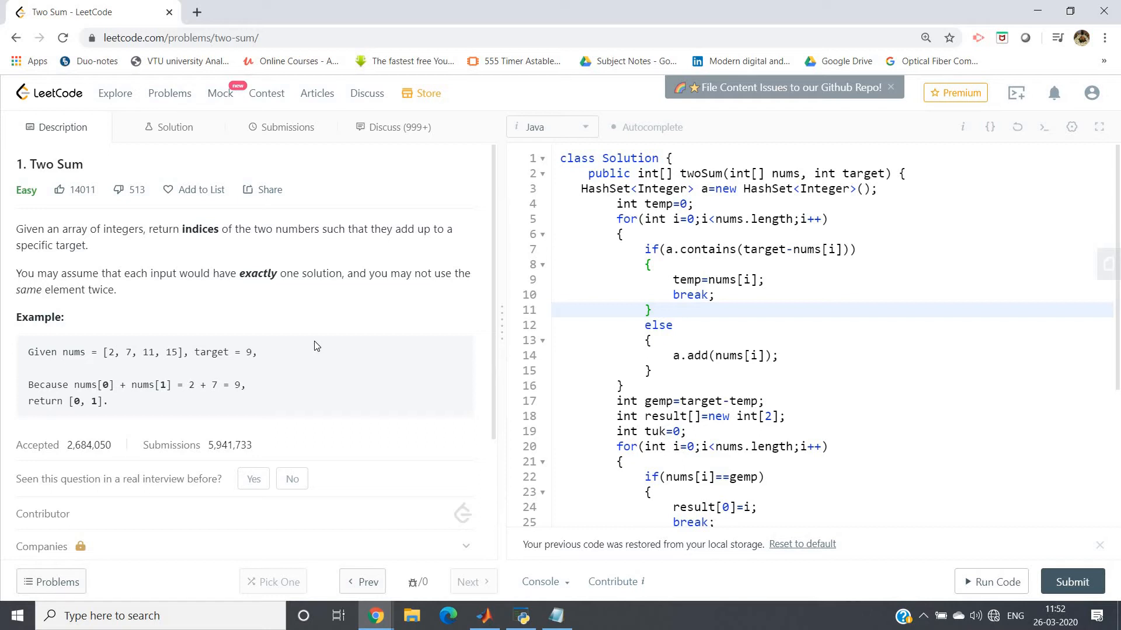
pyautogui.moveTo(471, 329)
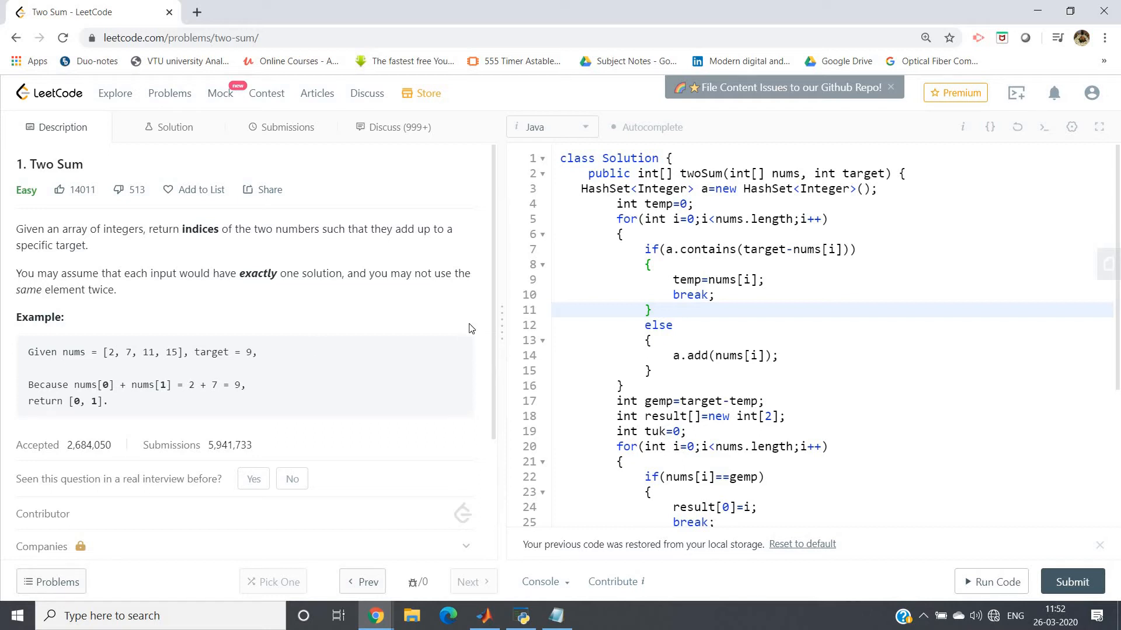
pyautogui.moveTo(439, 341)
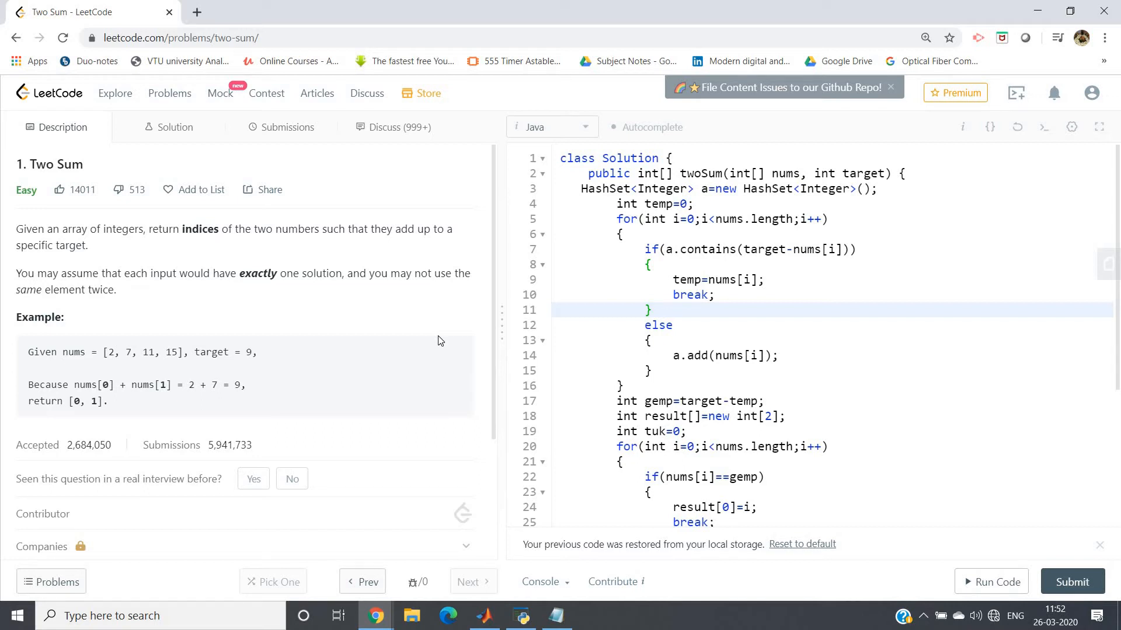
pyautogui.moveTo(353, 135)
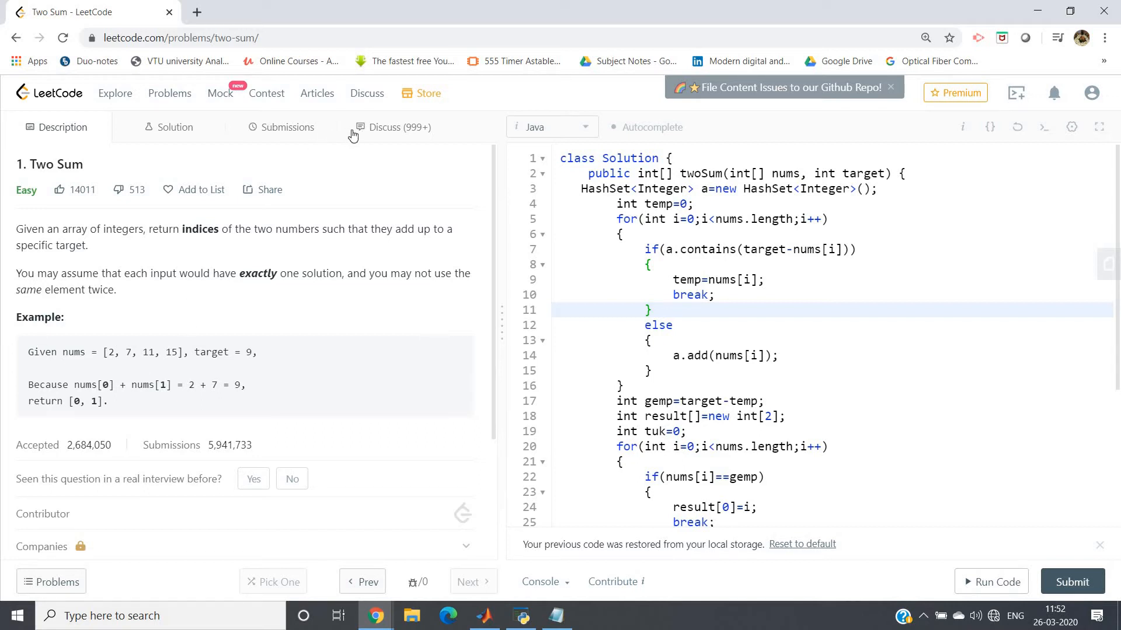
pyautogui.moveTo(421, 293)
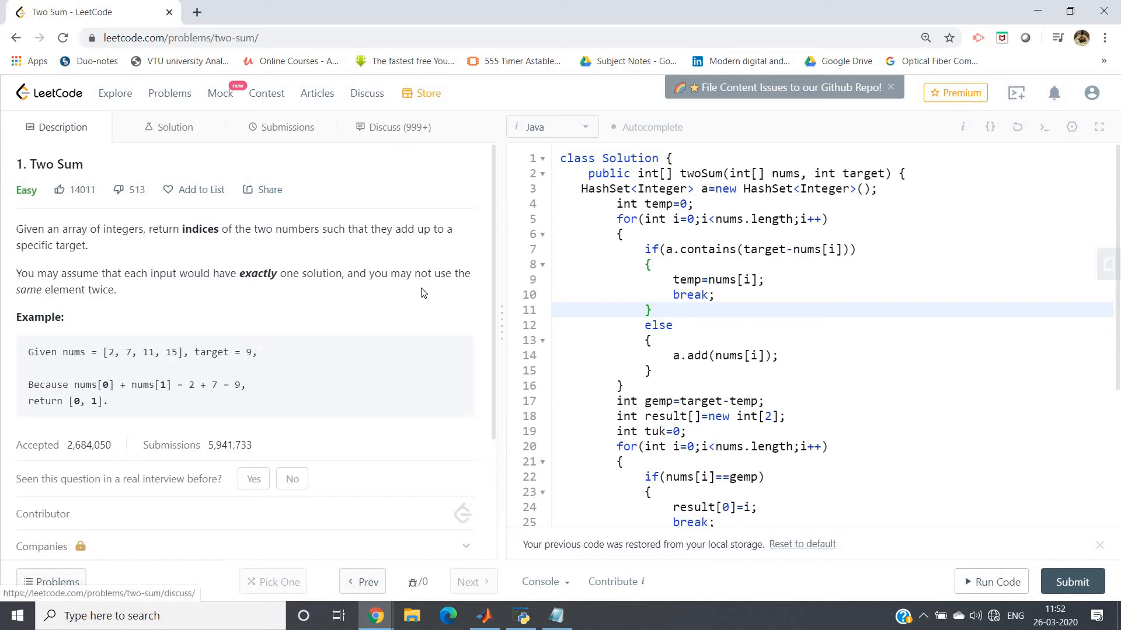
pyautogui.moveTo(402, 371)
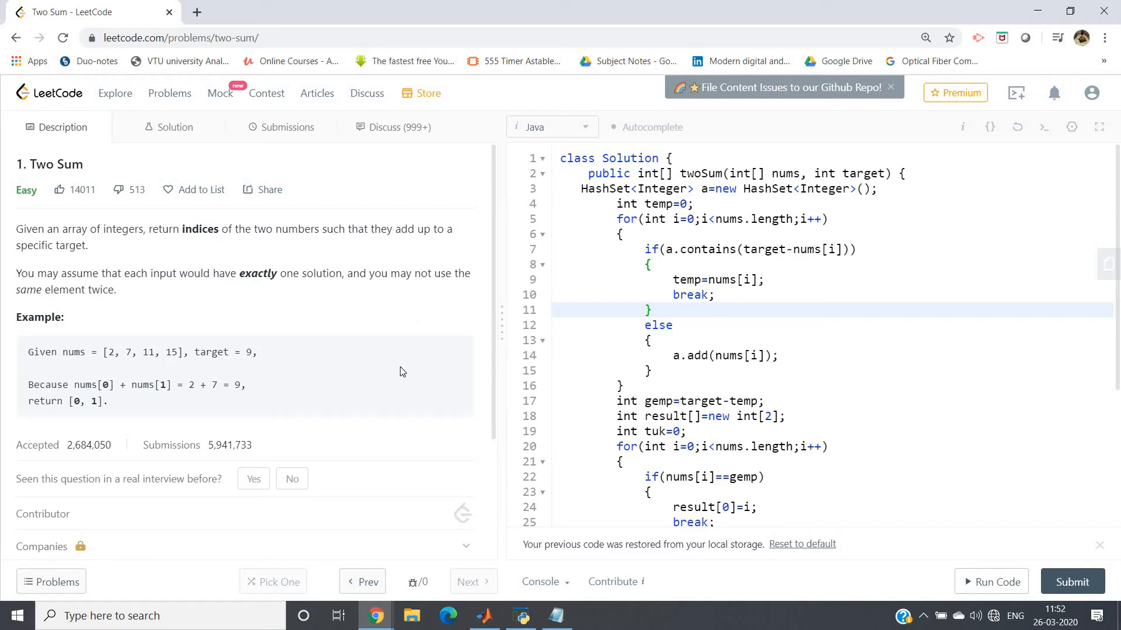
pyautogui.moveTo(188, 384)
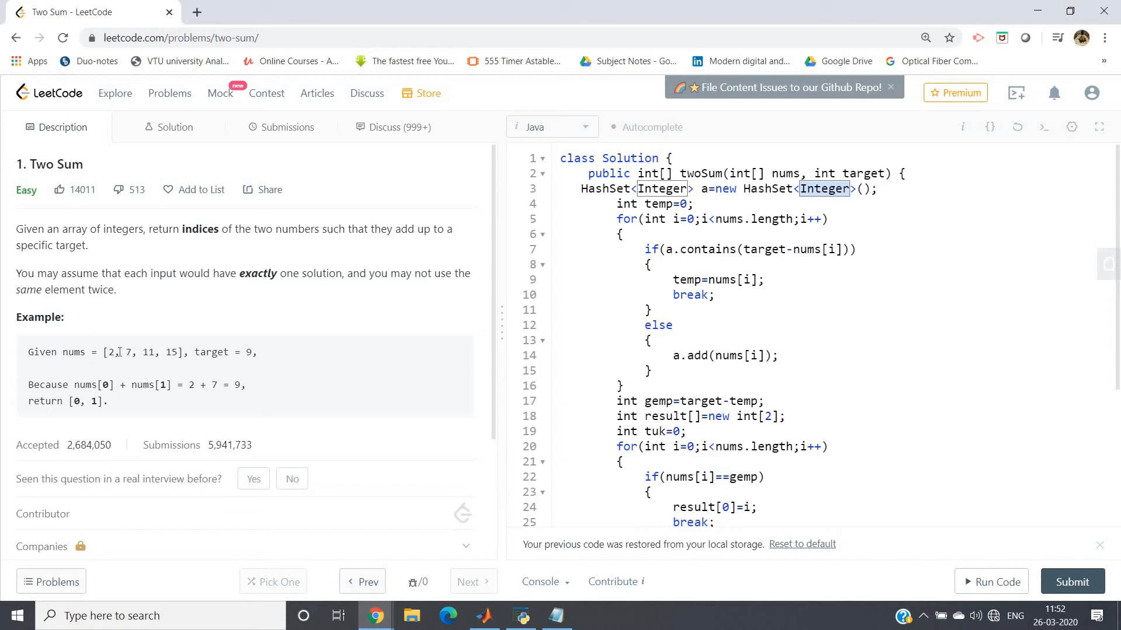
pyautogui.moveTo(141, 406)
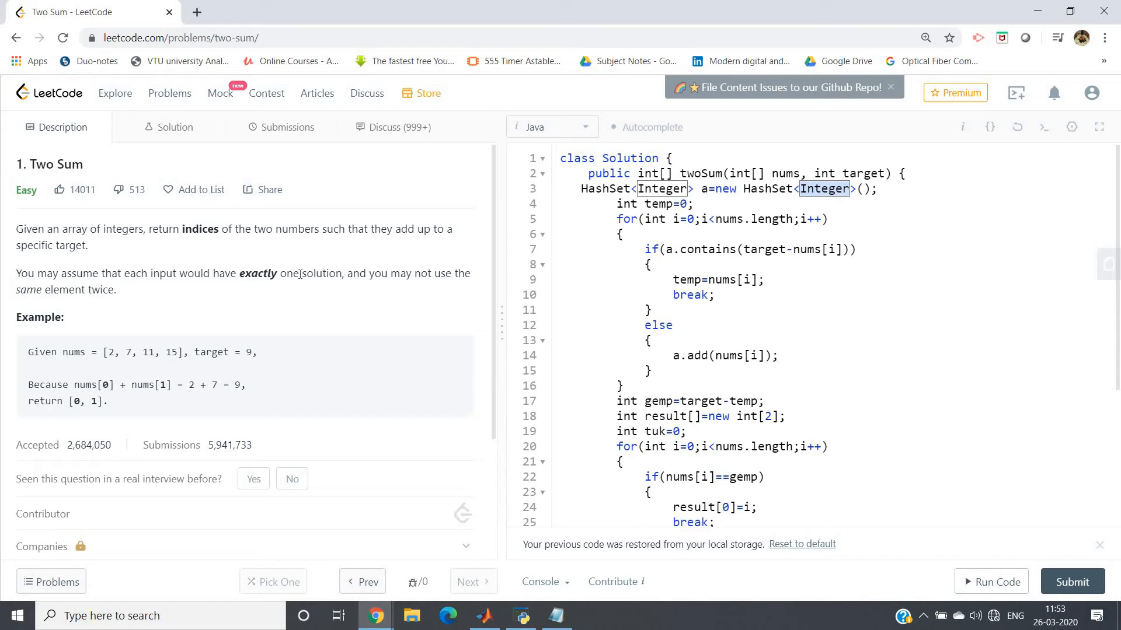
pyautogui.moveTo(572, 133)
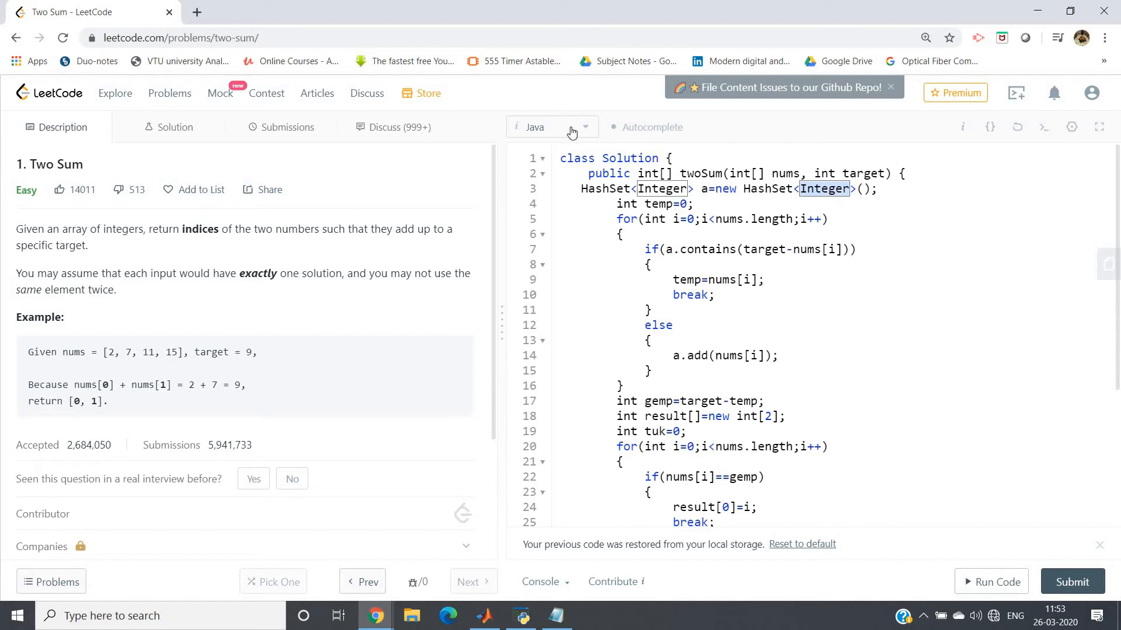
pyautogui.moveTo(593, 251)
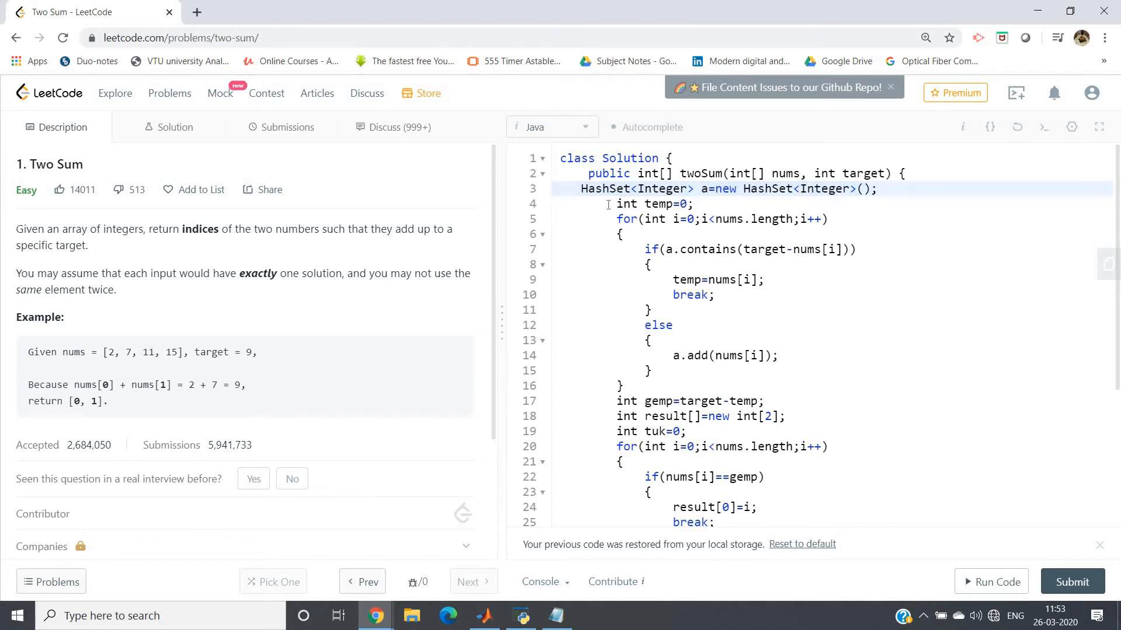
pyautogui.click(650, 204)
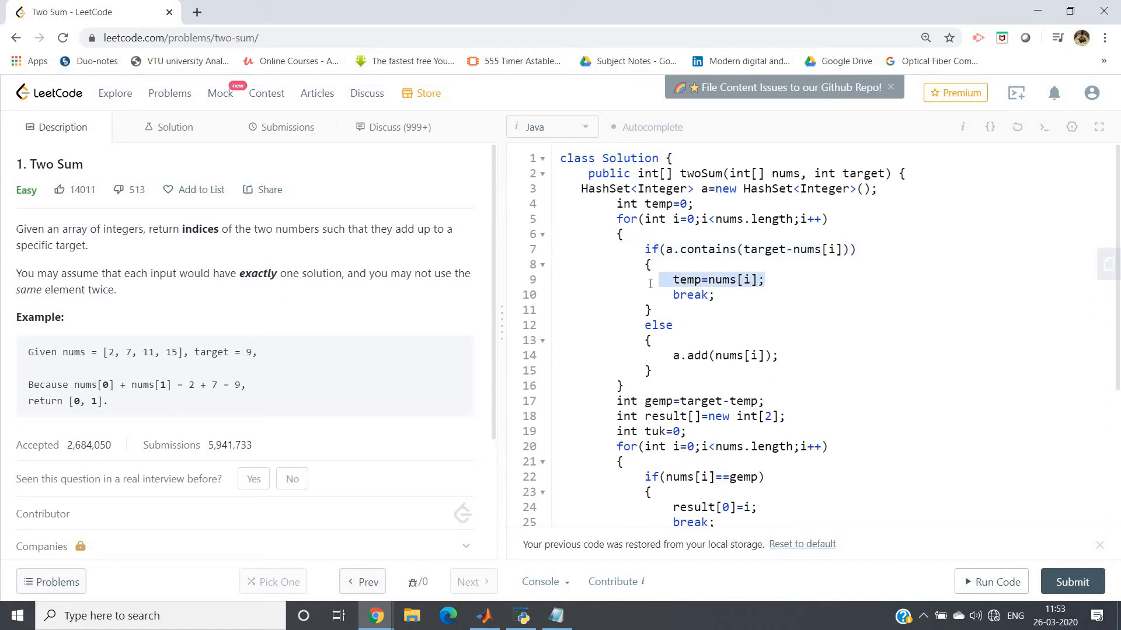
pyautogui.moveTo(733, 286)
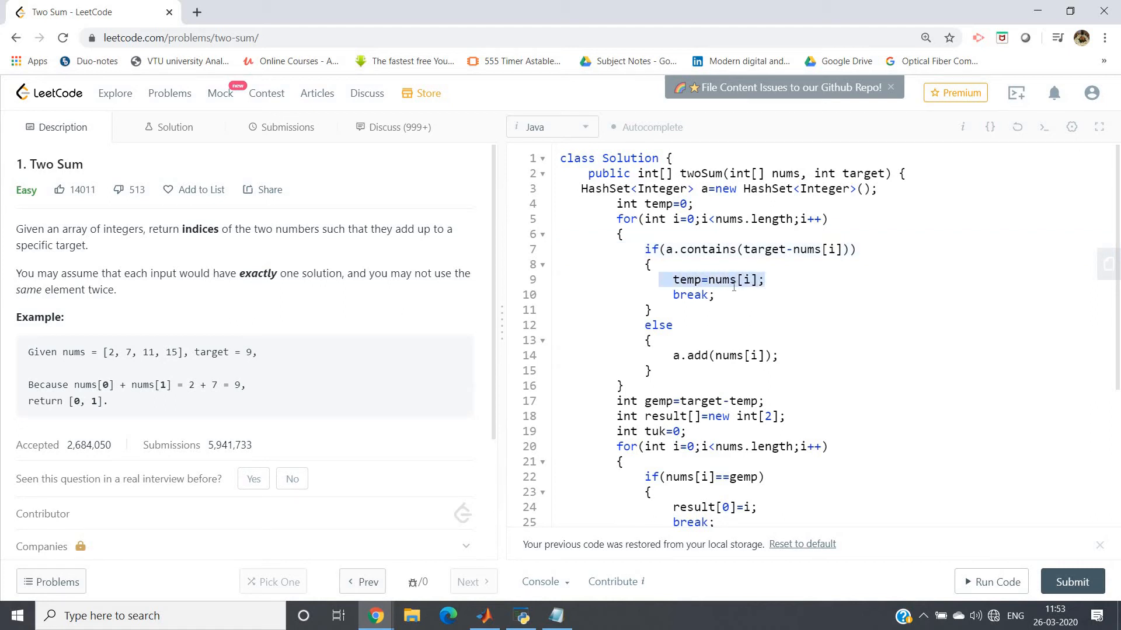
pyautogui.doubleClick(690, 294)
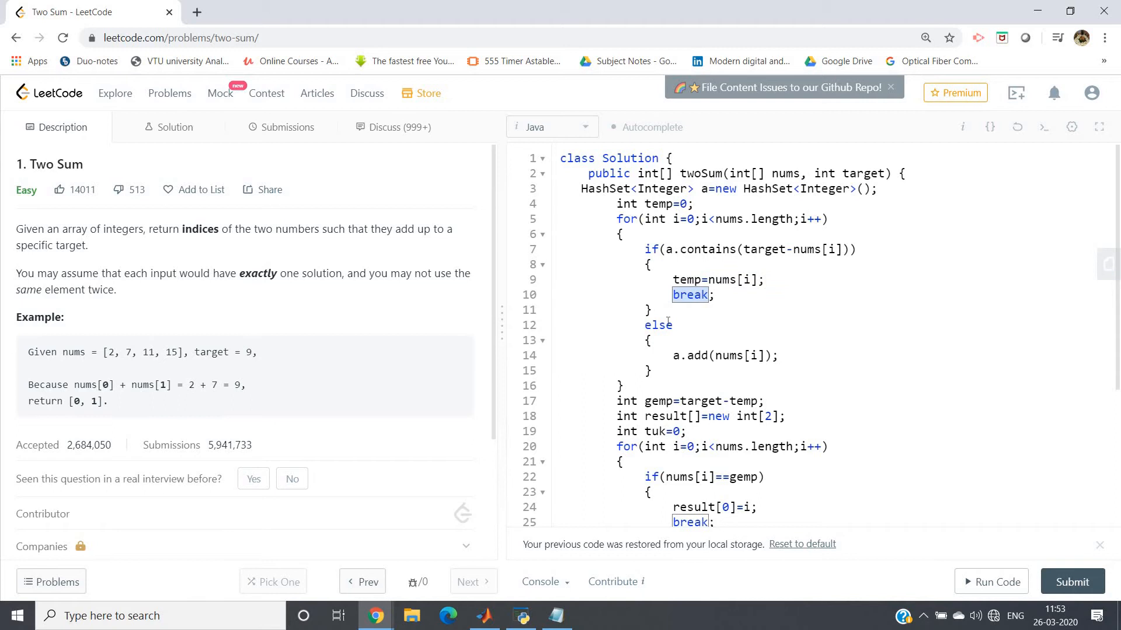
pyautogui.click(707, 355)
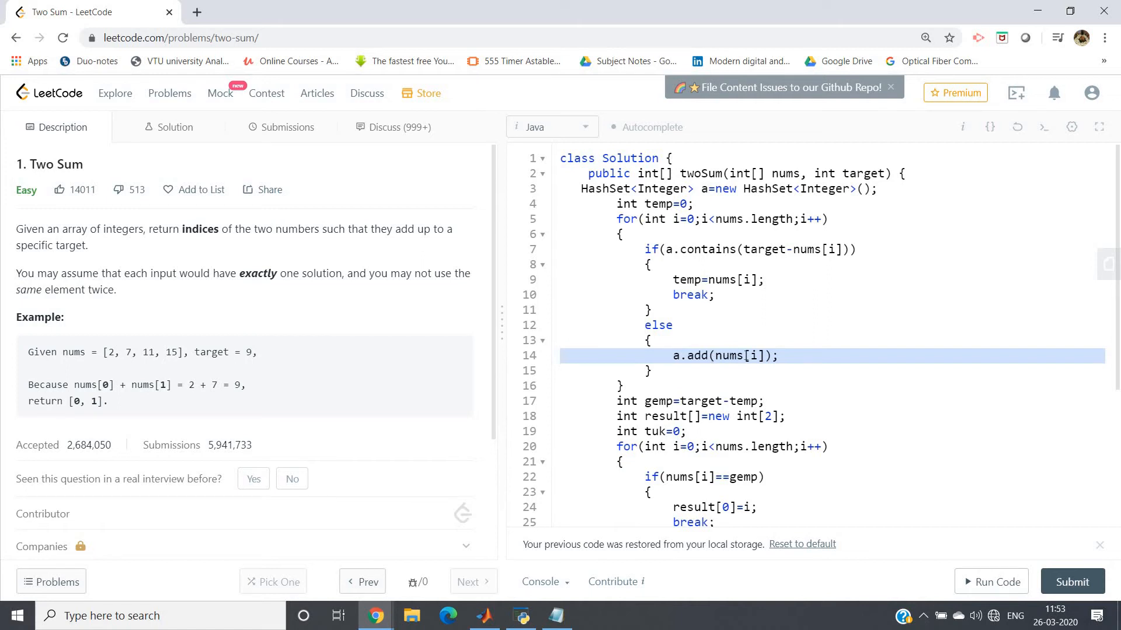
pyautogui.click(754, 356)
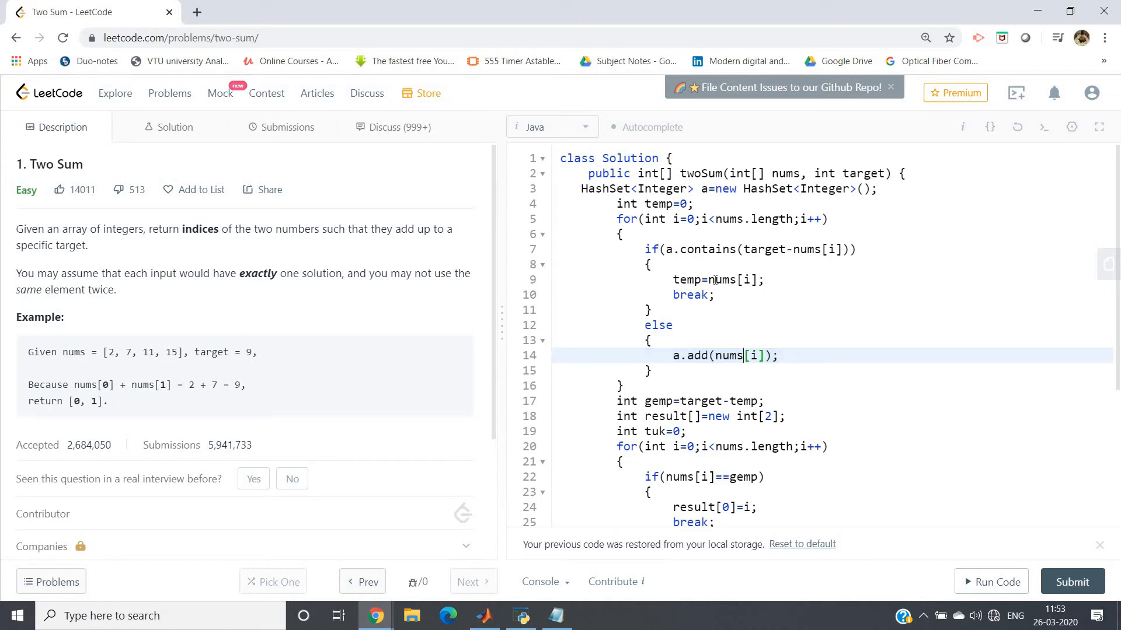
pyautogui.click(714, 280)
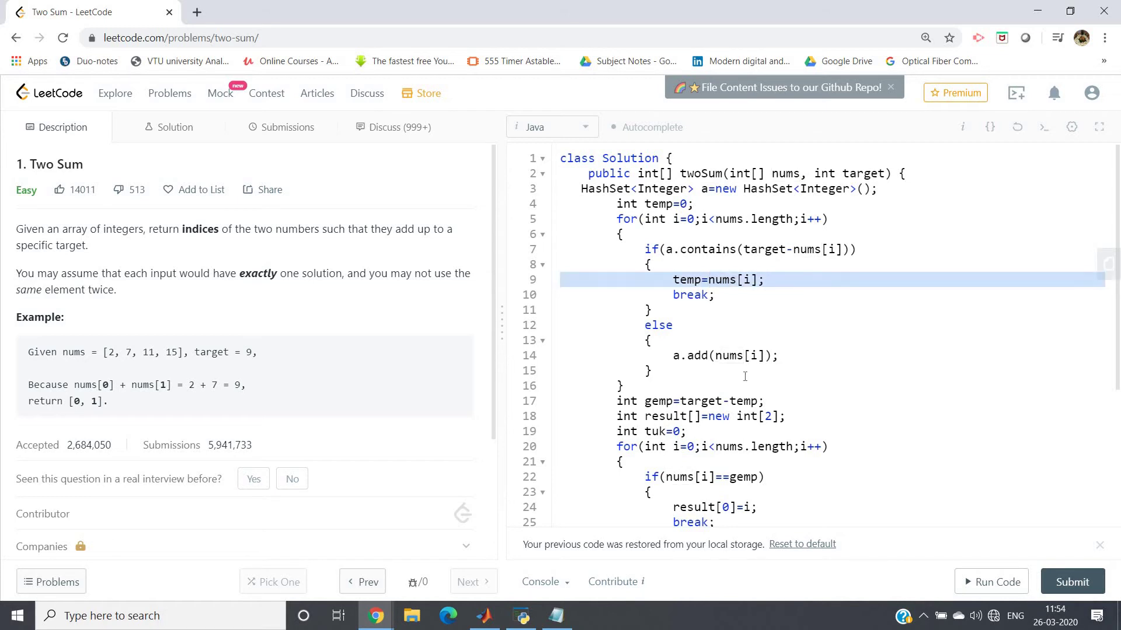
pyautogui.click(715, 401)
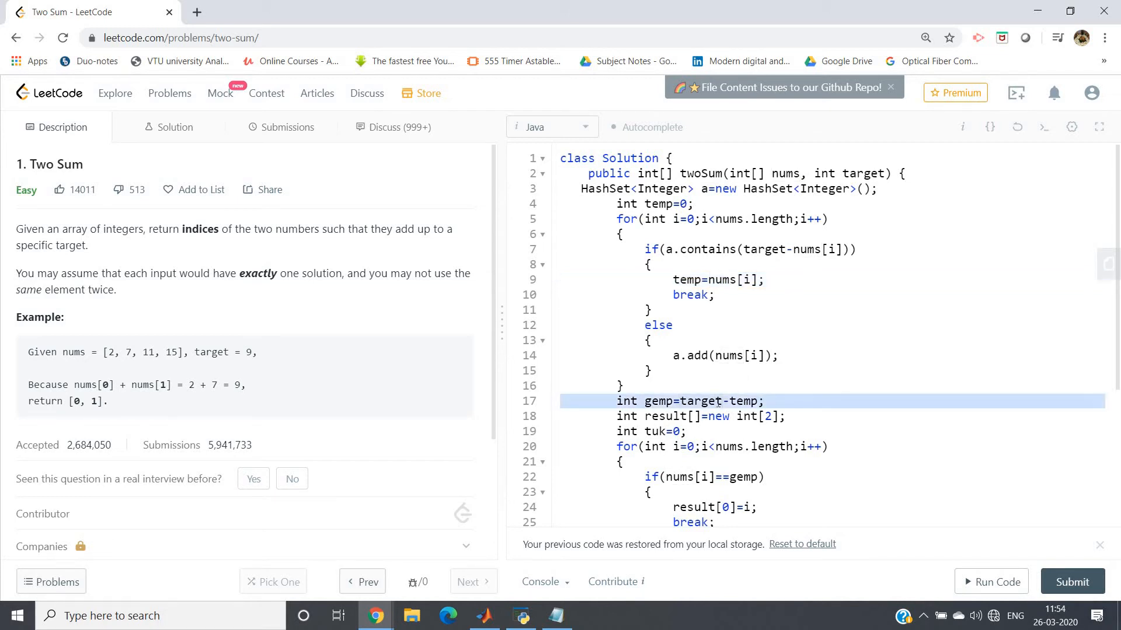
pyautogui.click(713, 401)
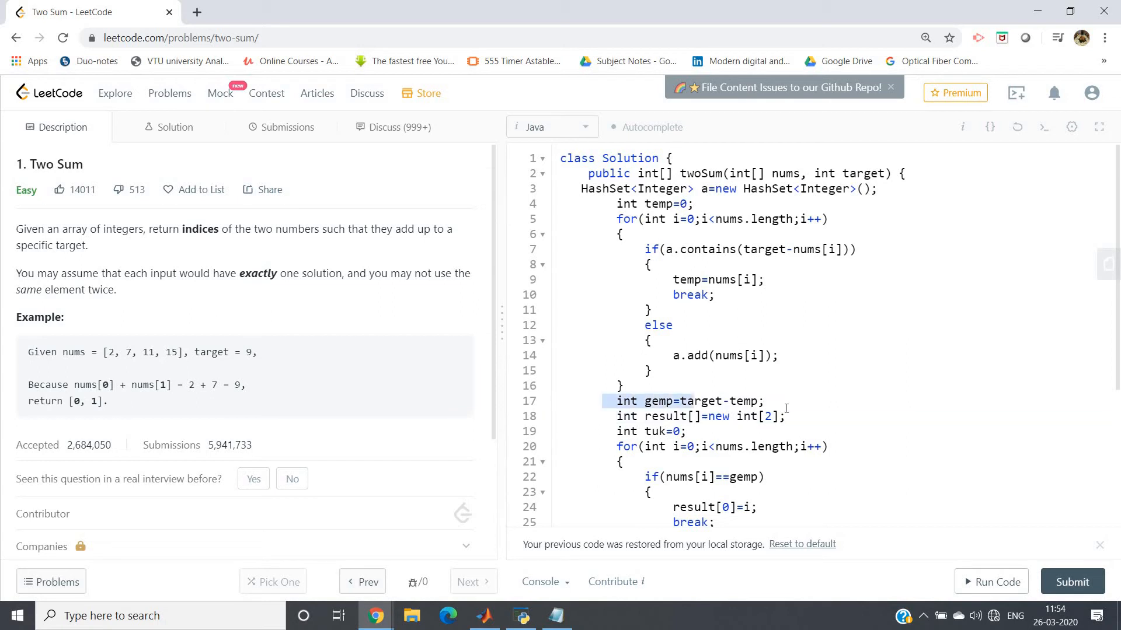
pyautogui.scroll(-3)
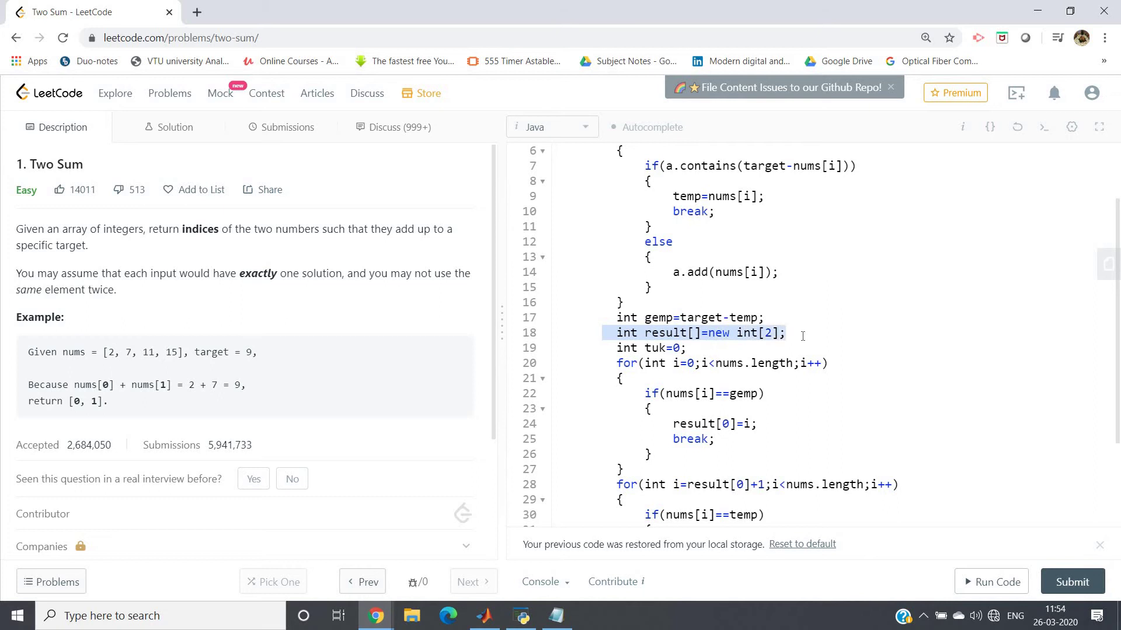
pyautogui.scroll(3)
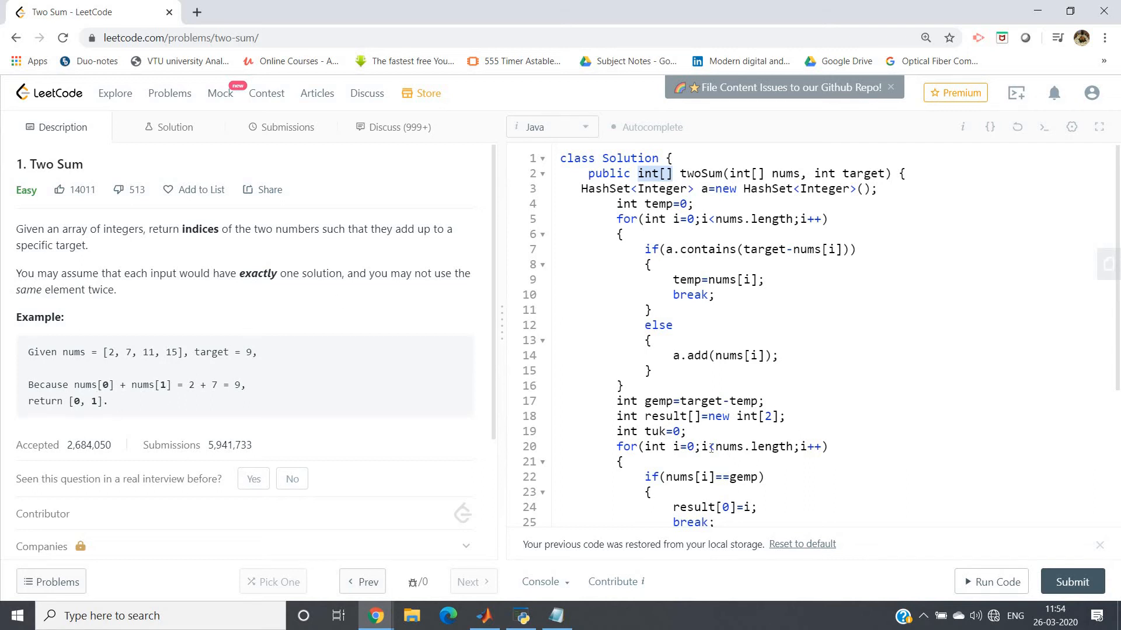
pyautogui.scroll(-3)
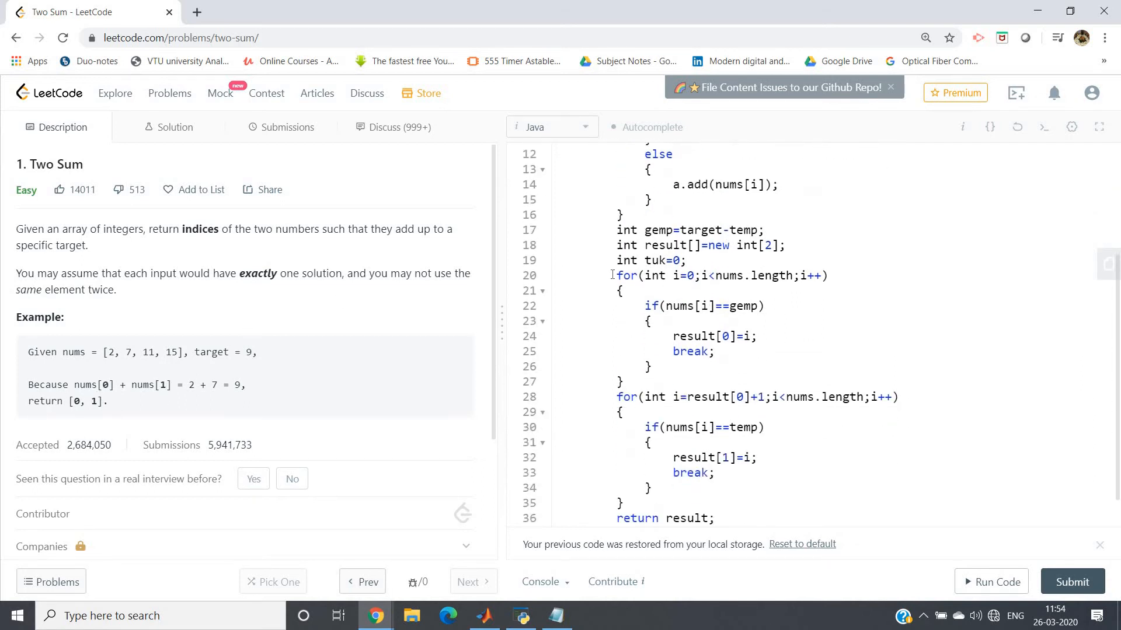
pyautogui.click(622, 381)
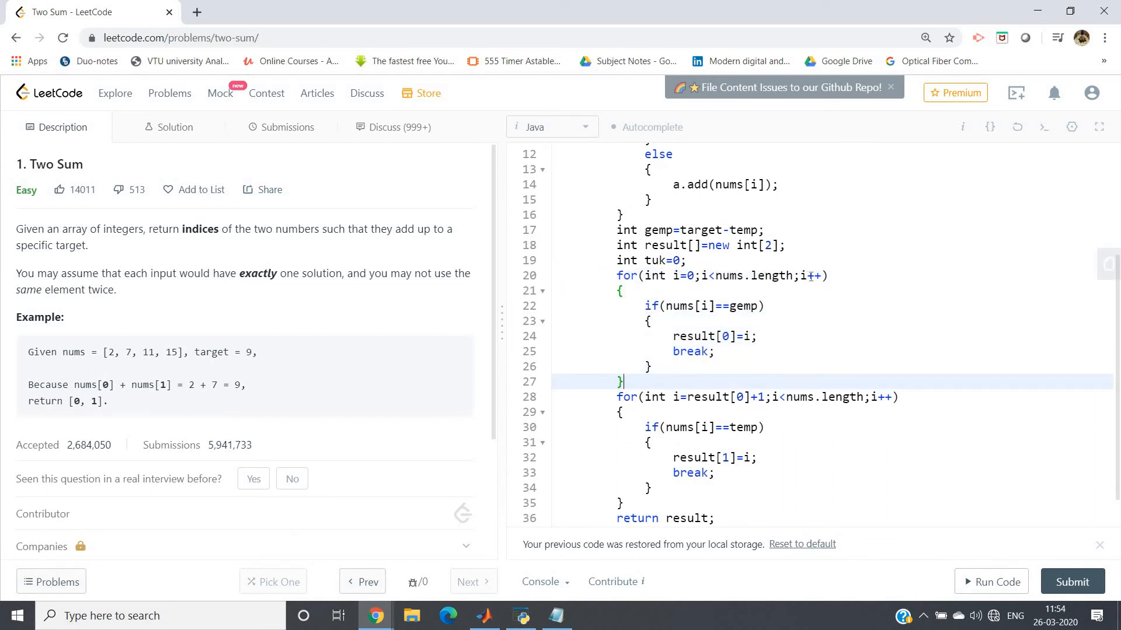
pyautogui.moveTo(700, 311)
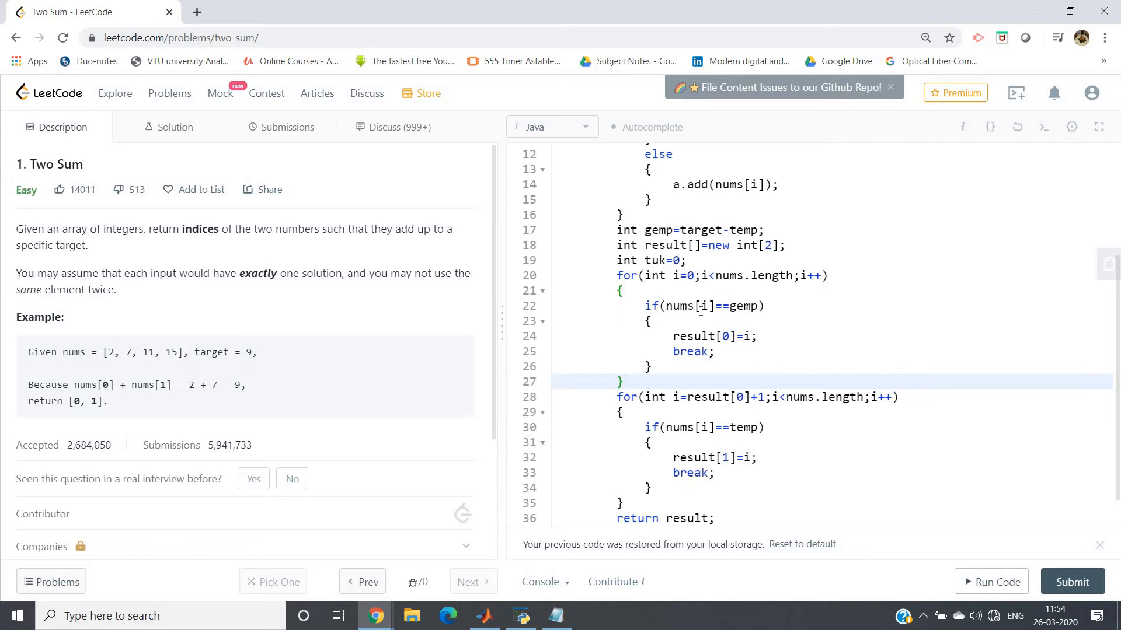
pyautogui.click(711, 336)
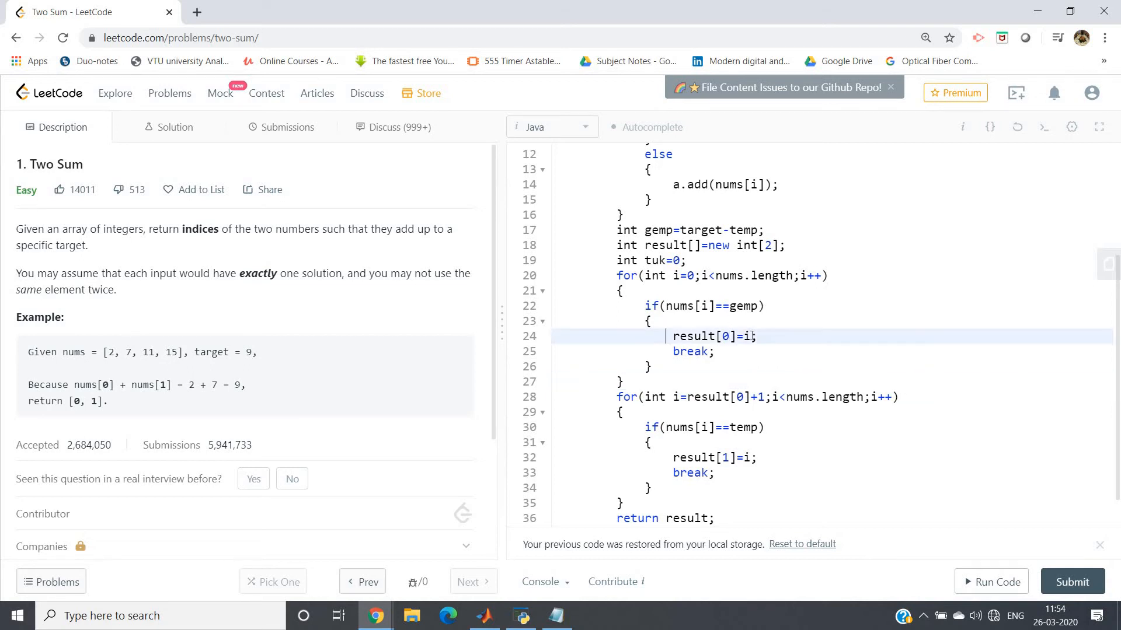
pyautogui.doubleClick(711, 336)
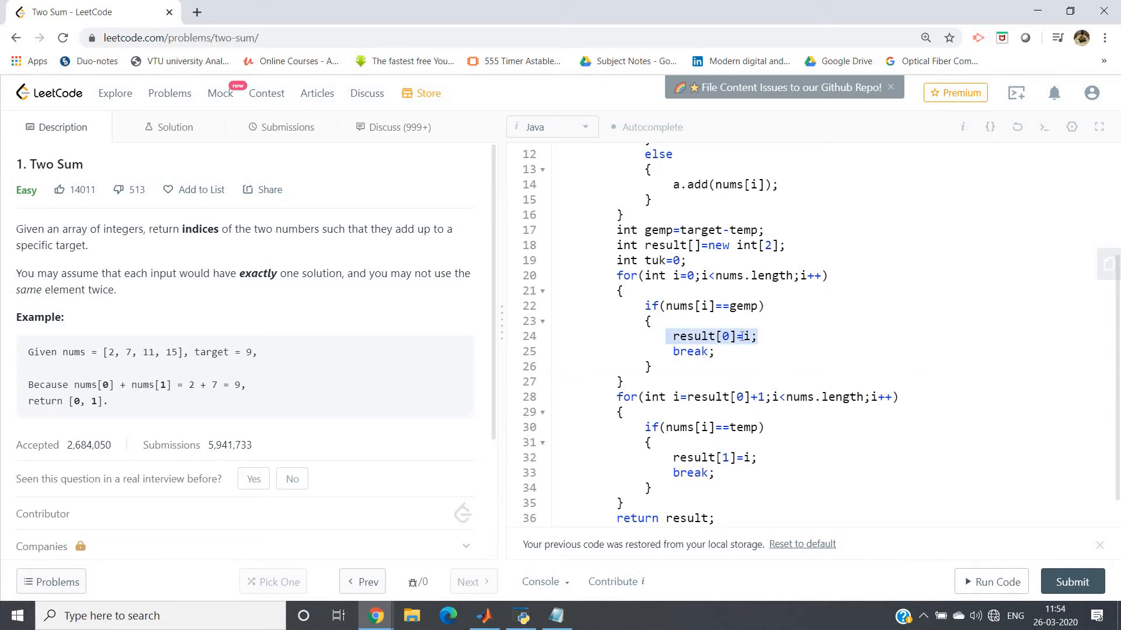
pyautogui.doubleClick(690, 351)
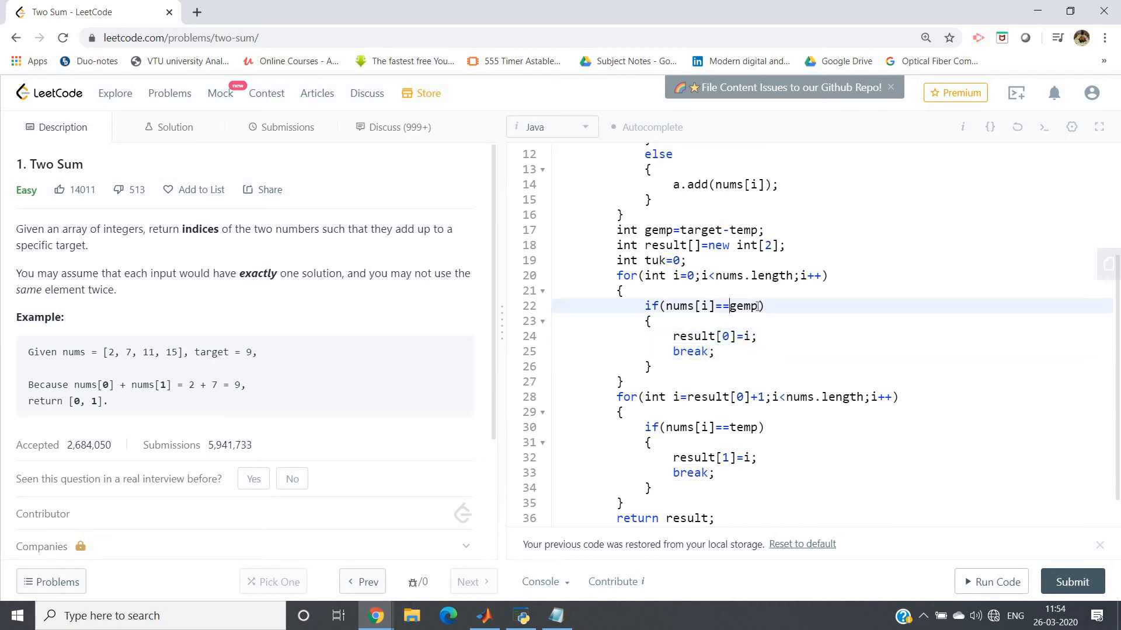
pyautogui.doubleClick(744, 306)
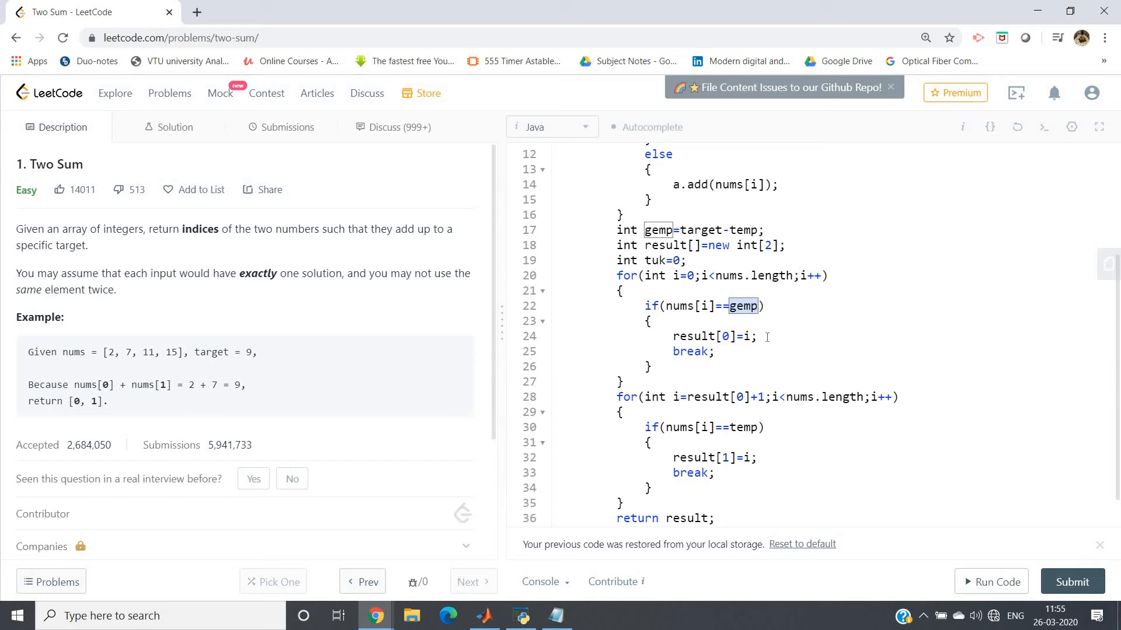
pyautogui.scroll(3)
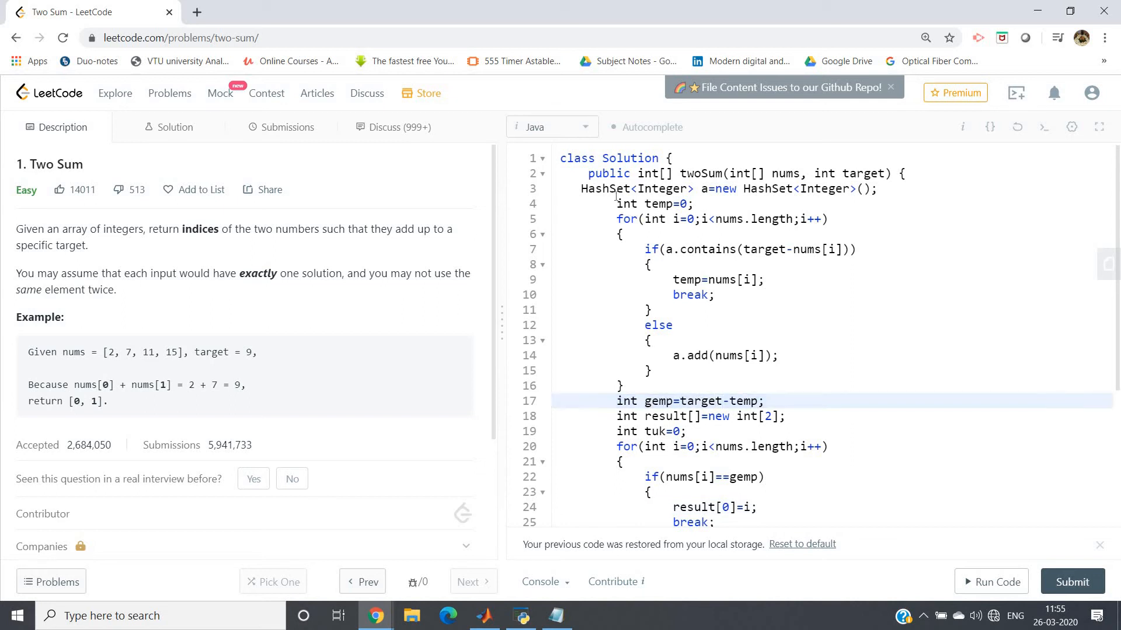
pyautogui.moveTo(602, 217)
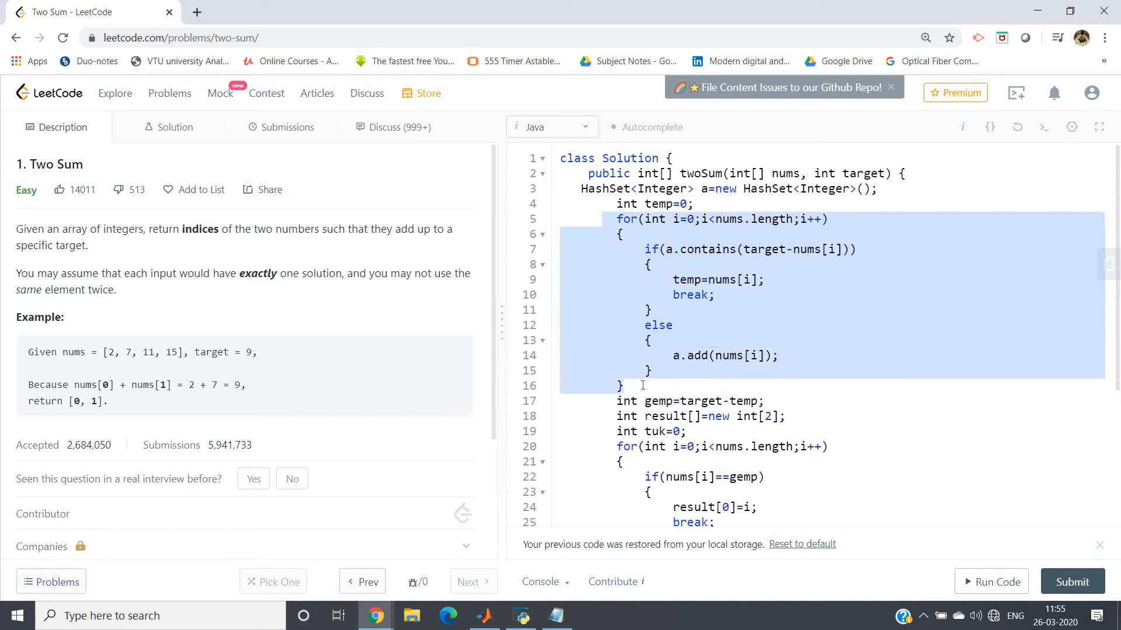
pyautogui.moveTo(611, 391)
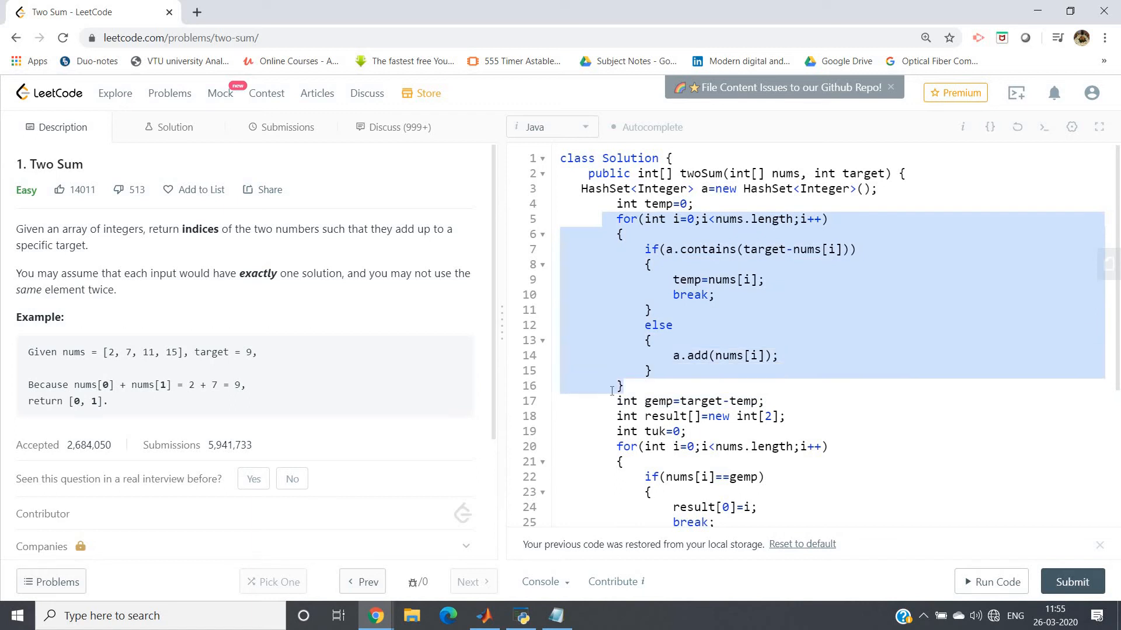
pyautogui.moveTo(664, 357)
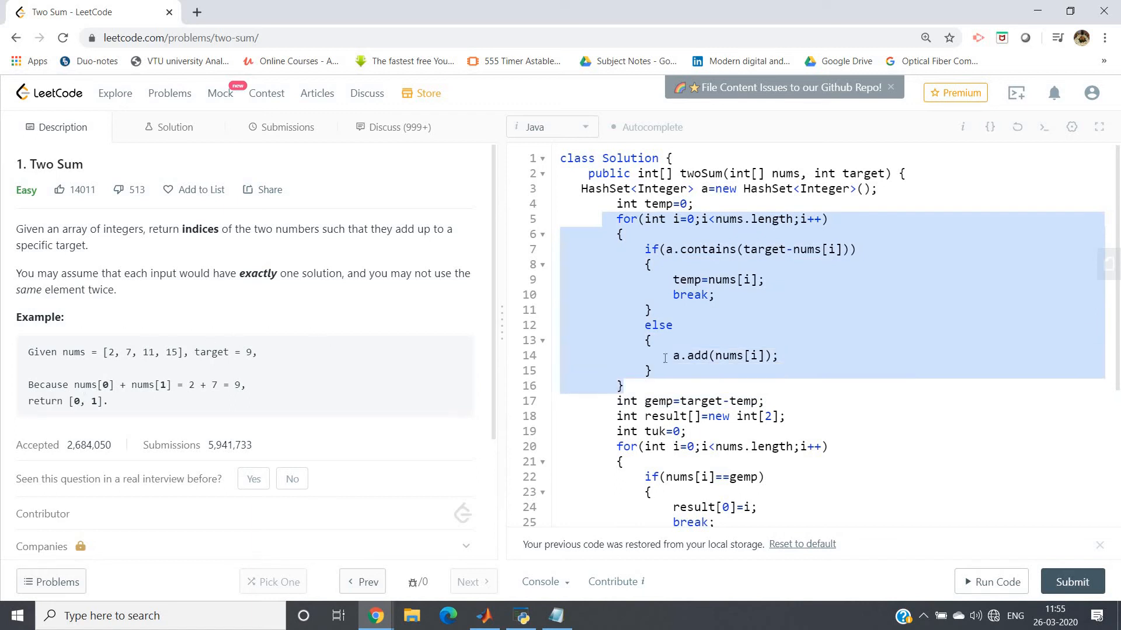
pyautogui.scroll(-3)
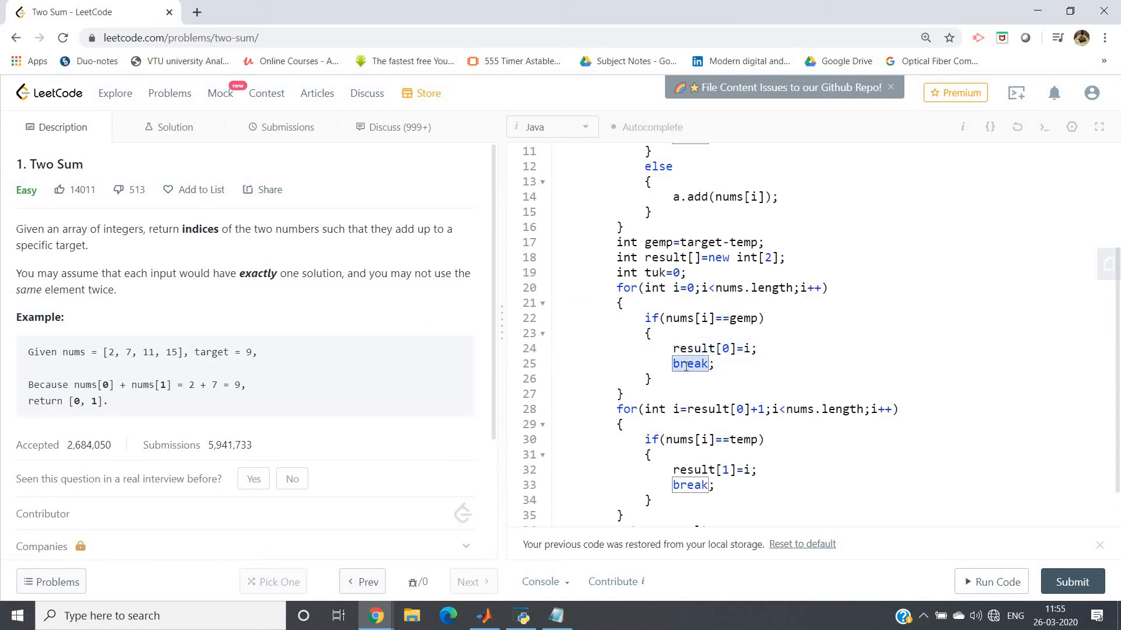
pyautogui.click(616, 409)
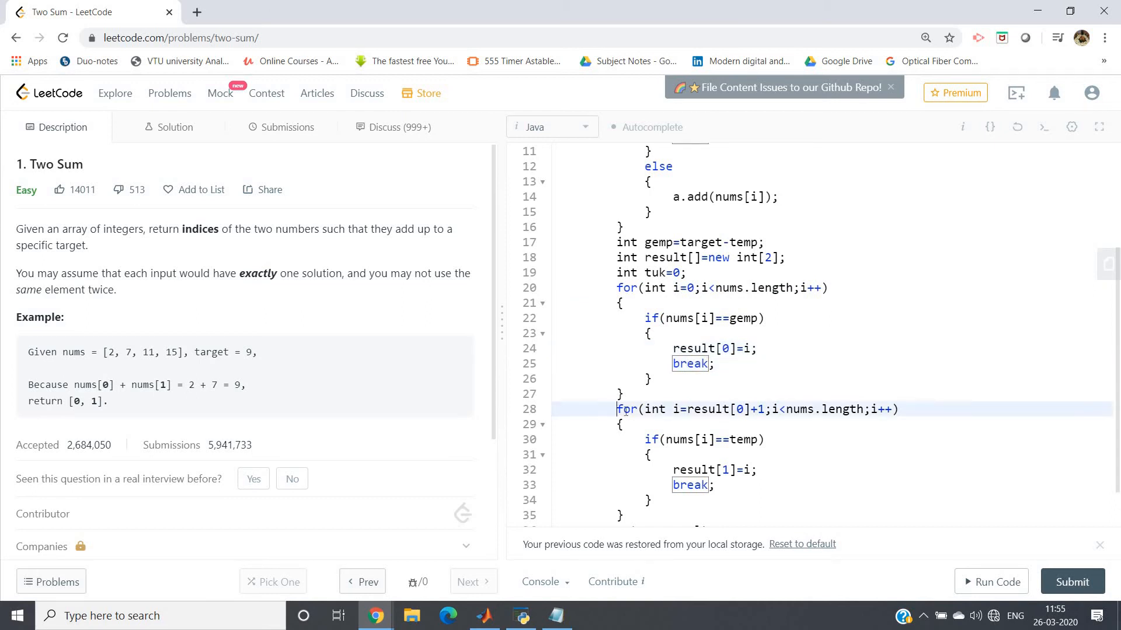
pyautogui.click(834, 288)
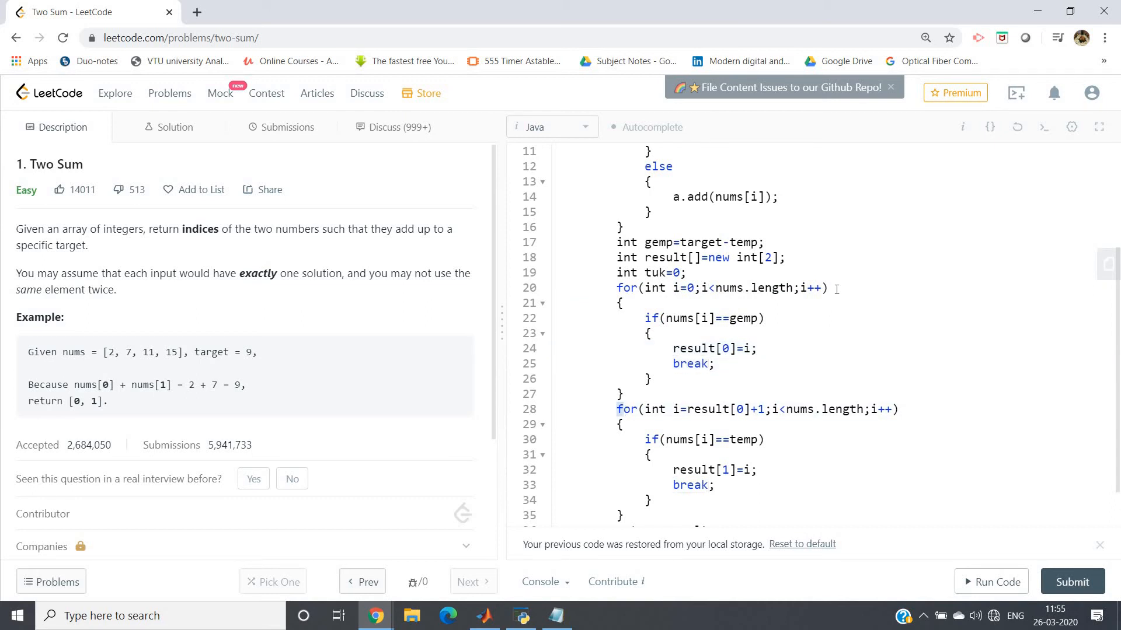
pyautogui.doubleClick(702, 349)
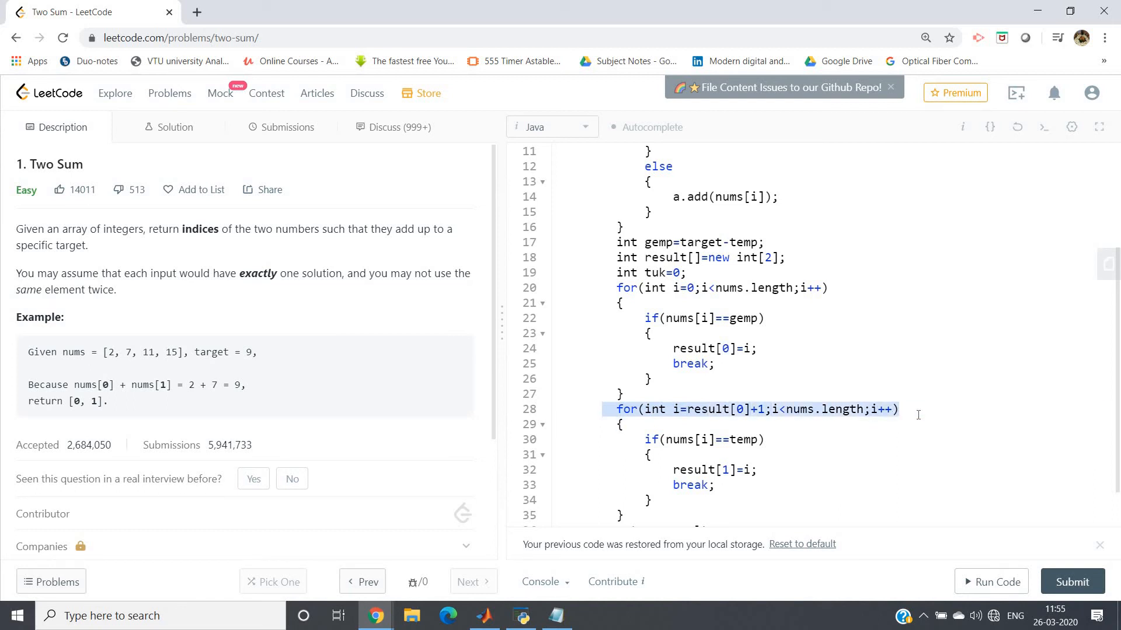
pyautogui.doubleClick(799, 409)
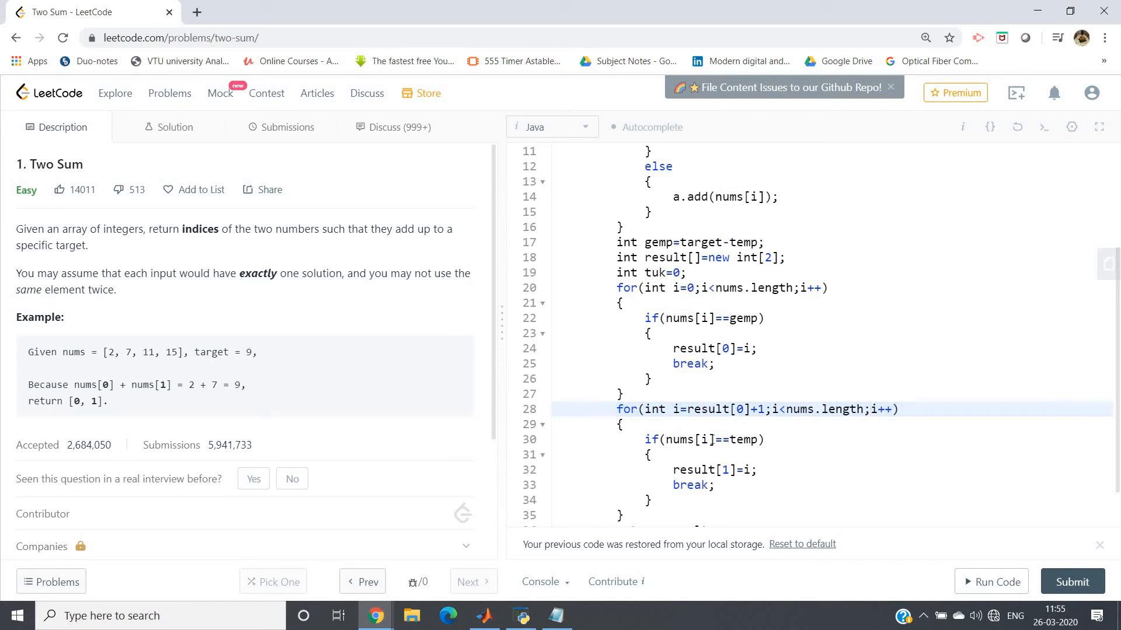
pyautogui.click(715, 469)
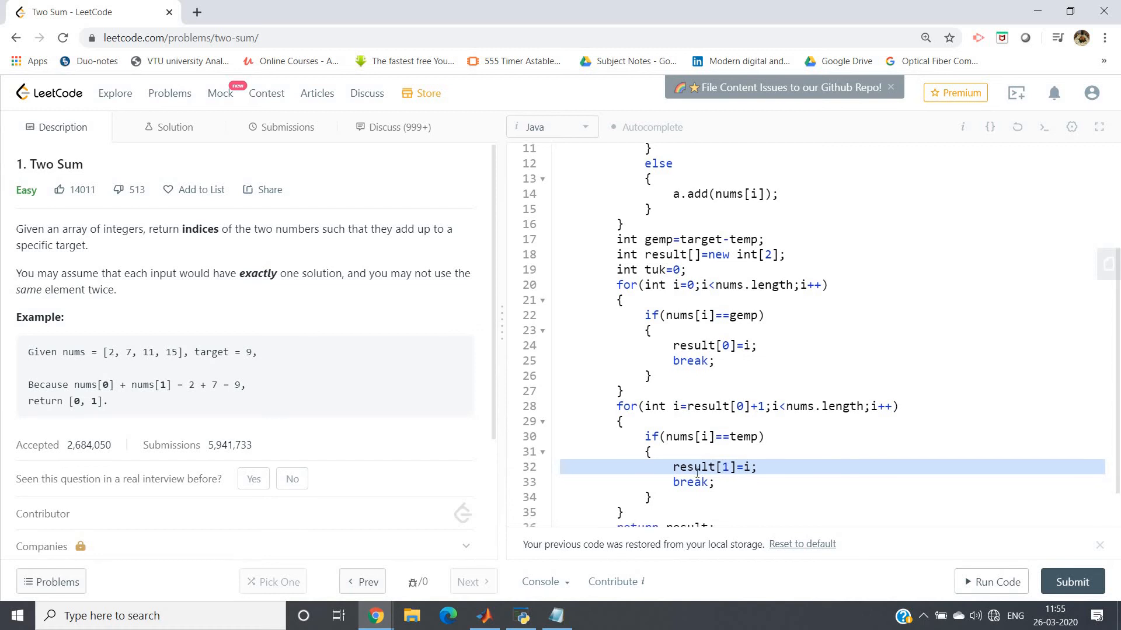
pyautogui.scroll(-3)
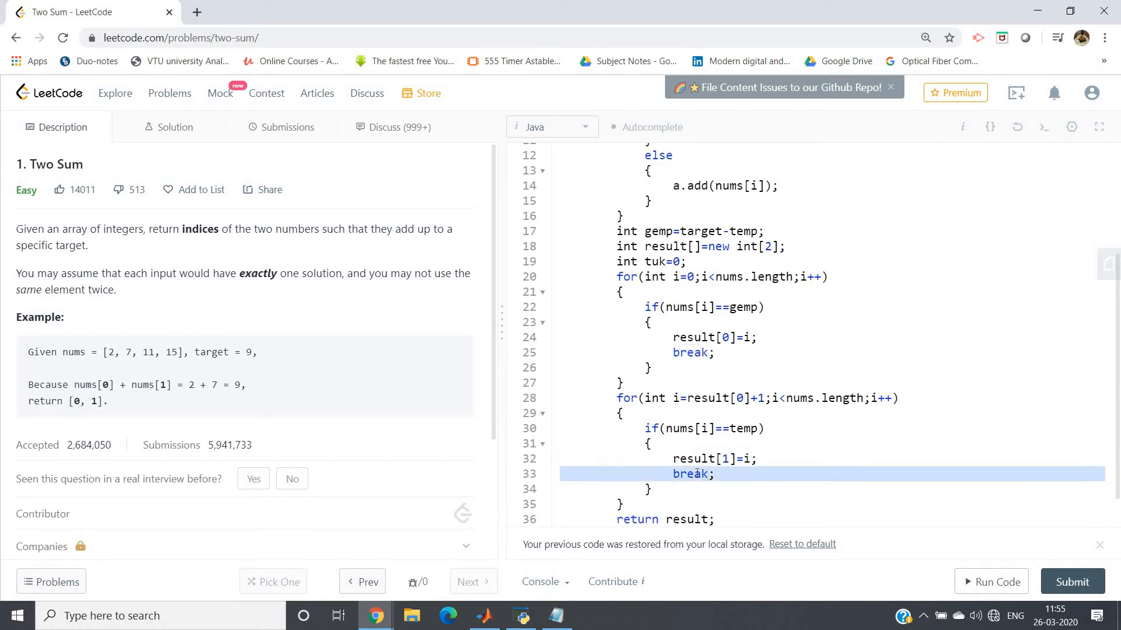
pyautogui.scroll(-3)
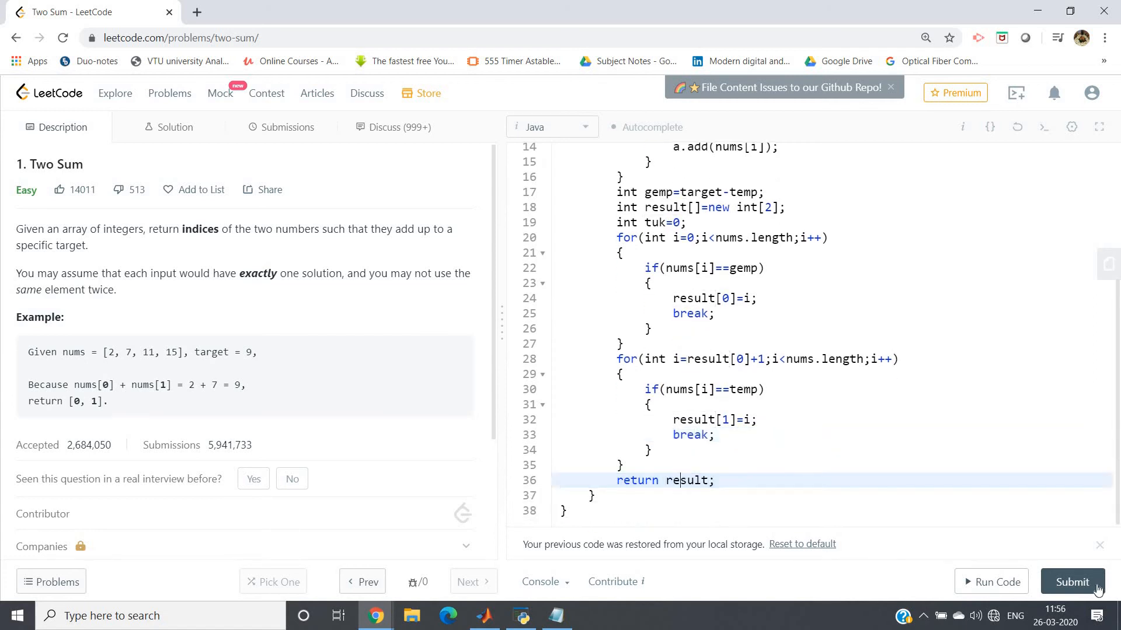
# - Submit the Java Two Sum solution and return to the submissions history while judging is pending
pyautogui.click(1072, 581)
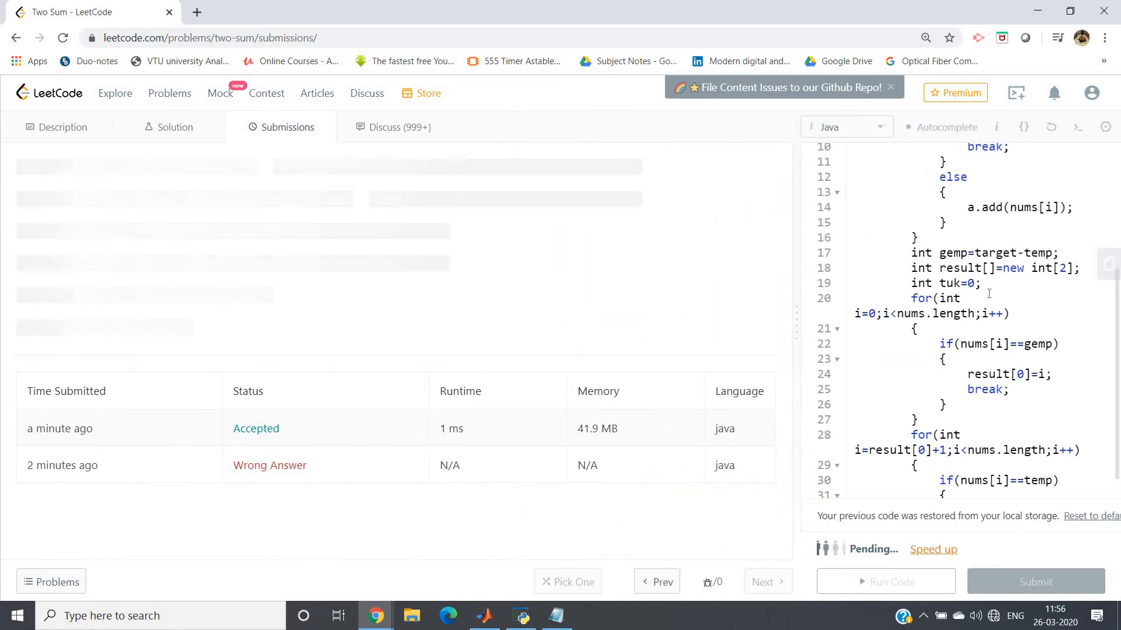
pyautogui.moveTo(872, 209)
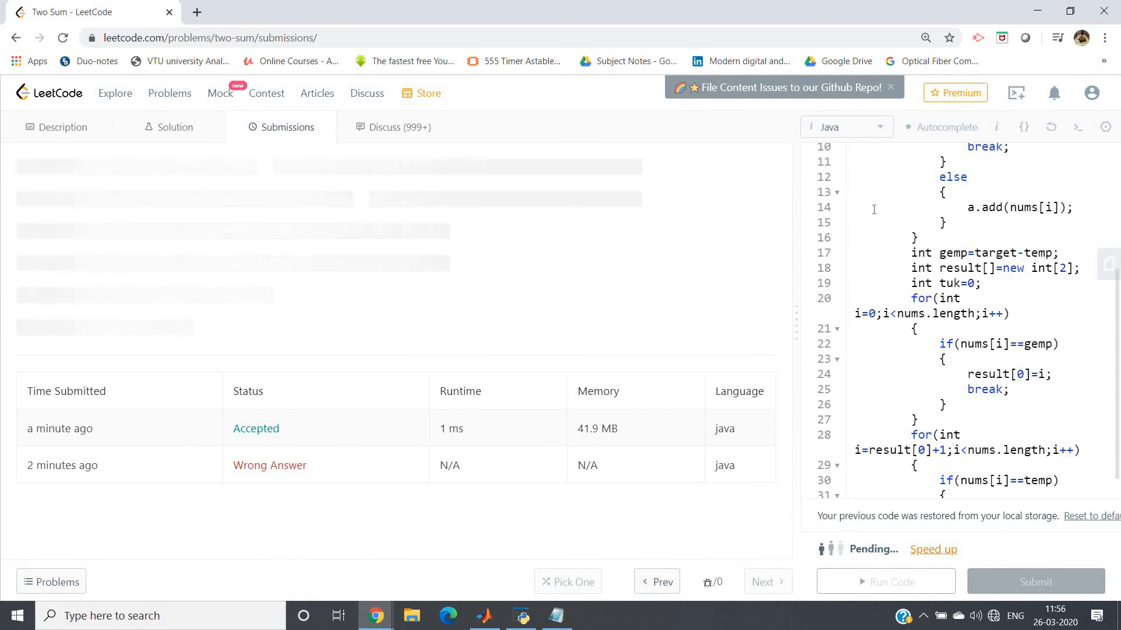
pyautogui.moveTo(678, 316)
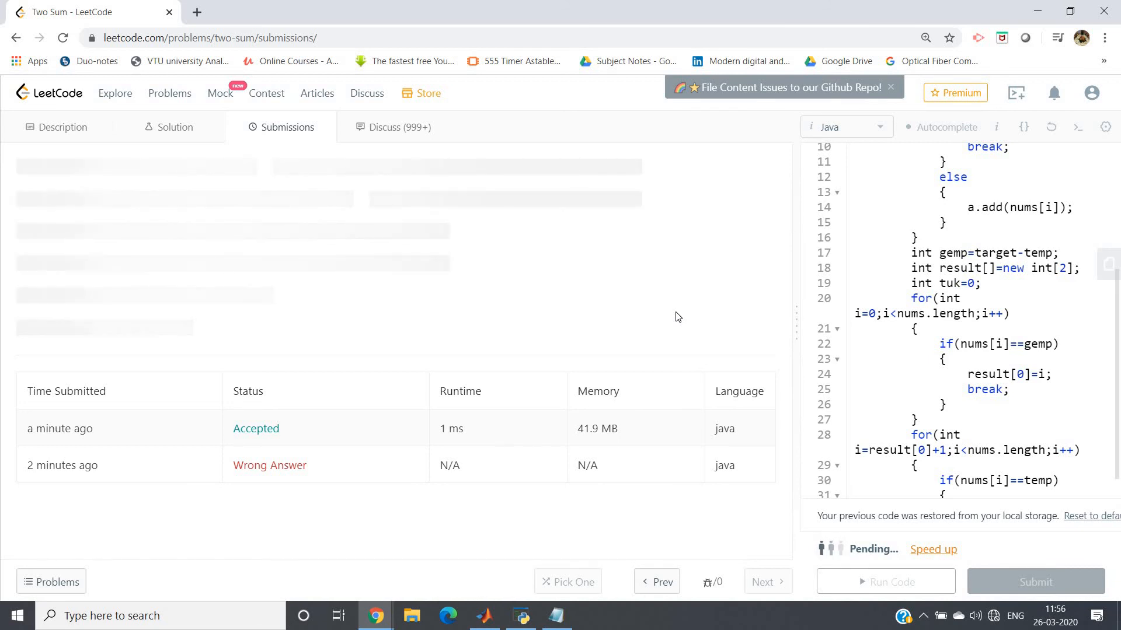
pyautogui.moveTo(592, 345)
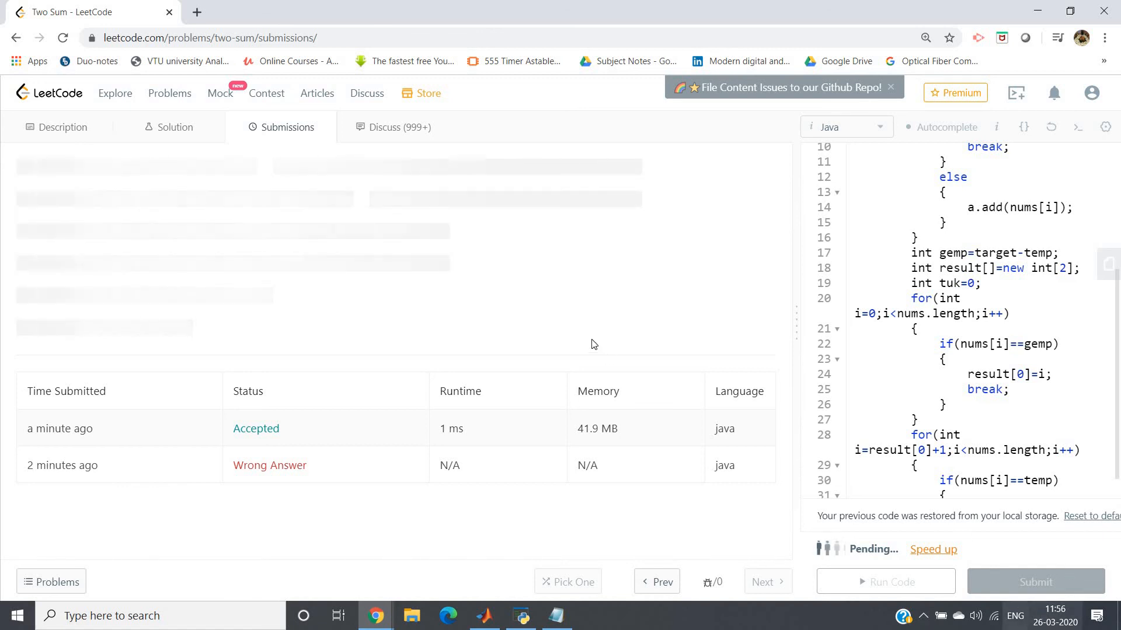
pyautogui.moveTo(63, 127)
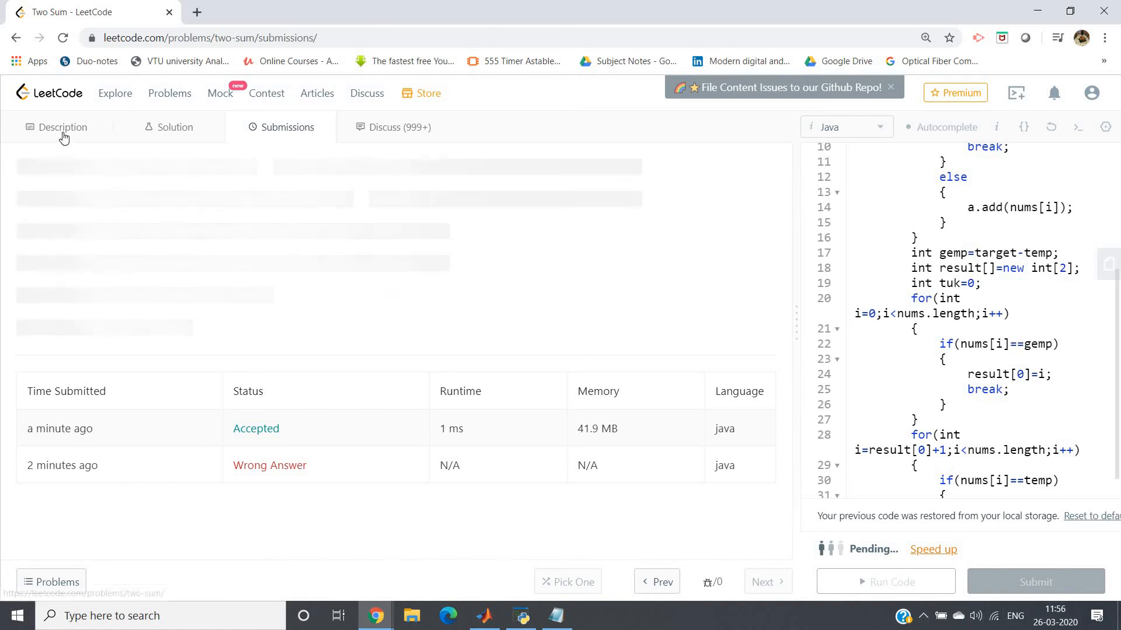
pyautogui.click(63, 127)
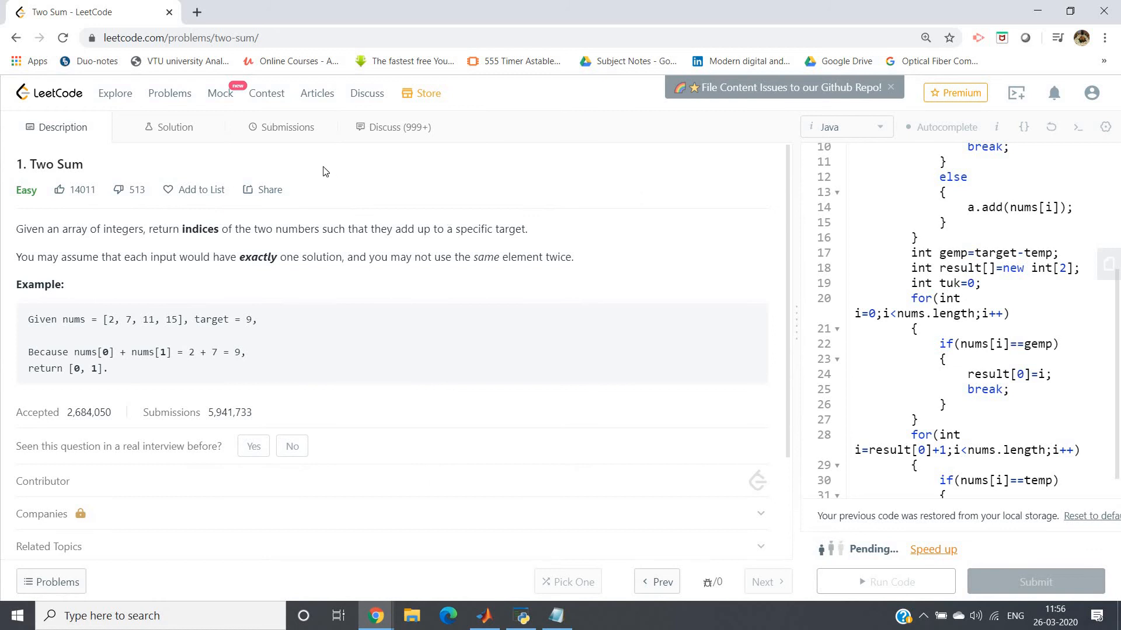
pyautogui.click(281, 127)
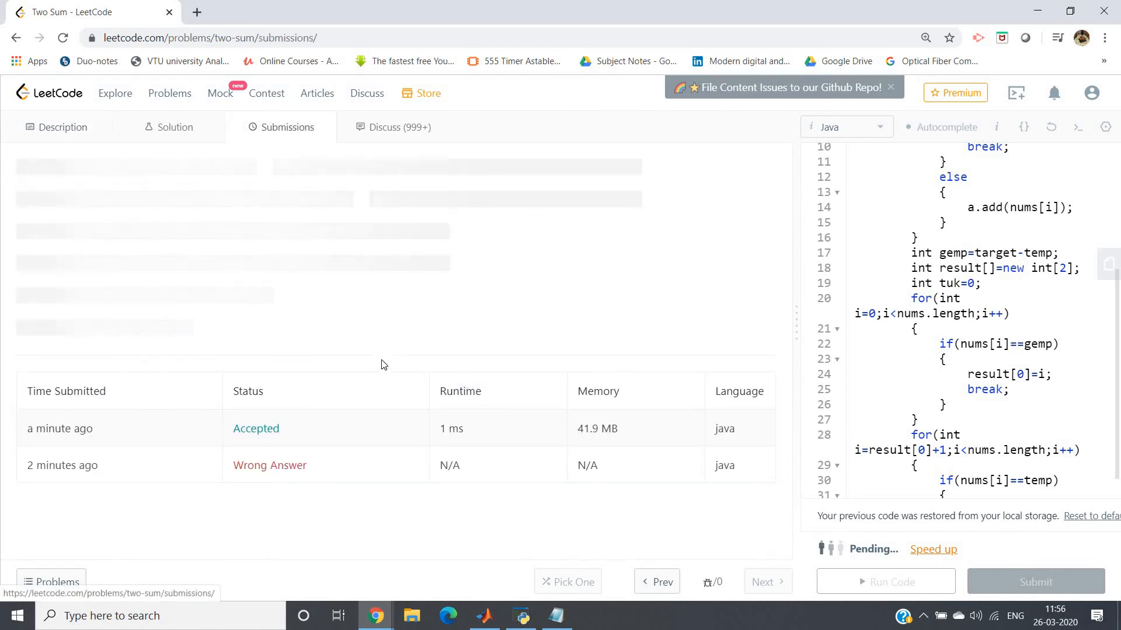
pyautogui.moveTo(1000, 600)
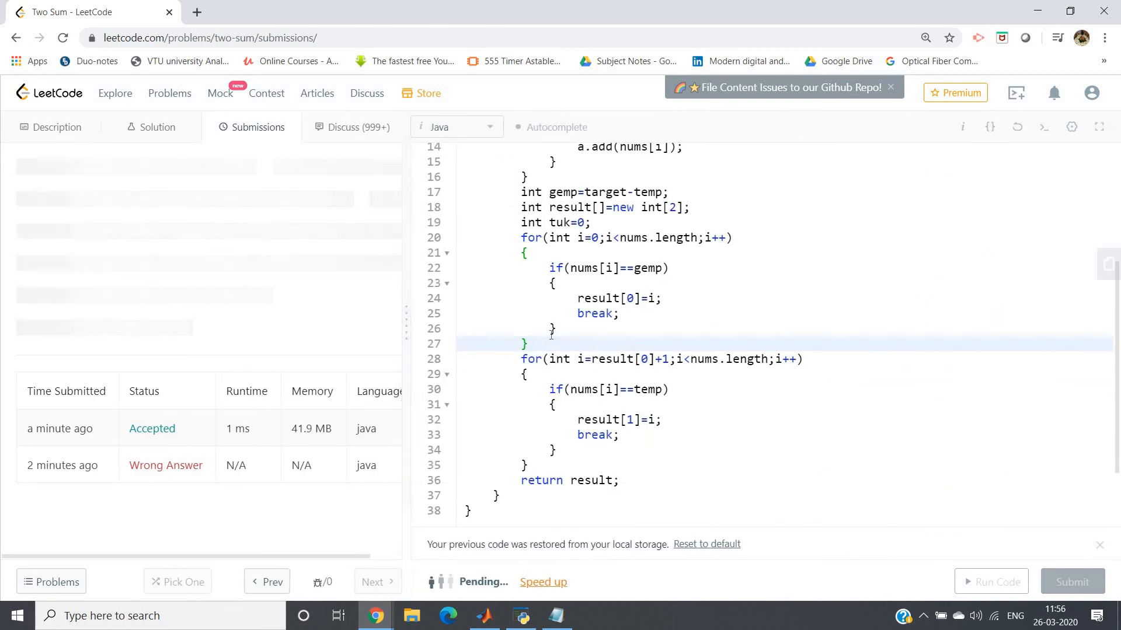
pyautogui.scroll(3)
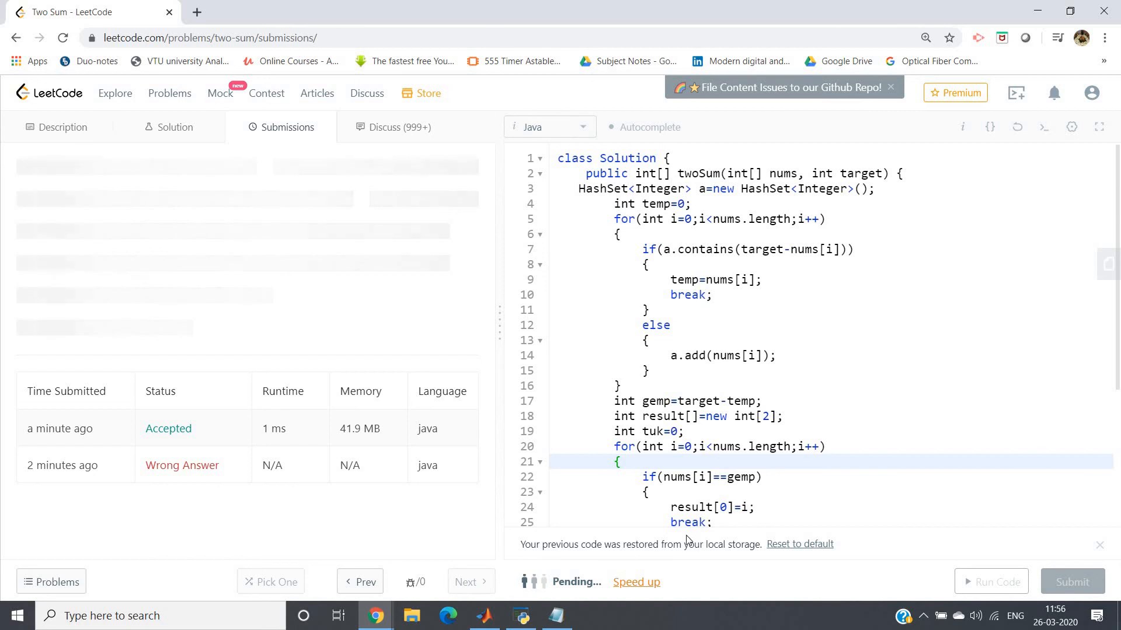
# - Decline the Lightning Judge premium offer and reload to clear the pending judgement
pyautogui.click(635, 582)
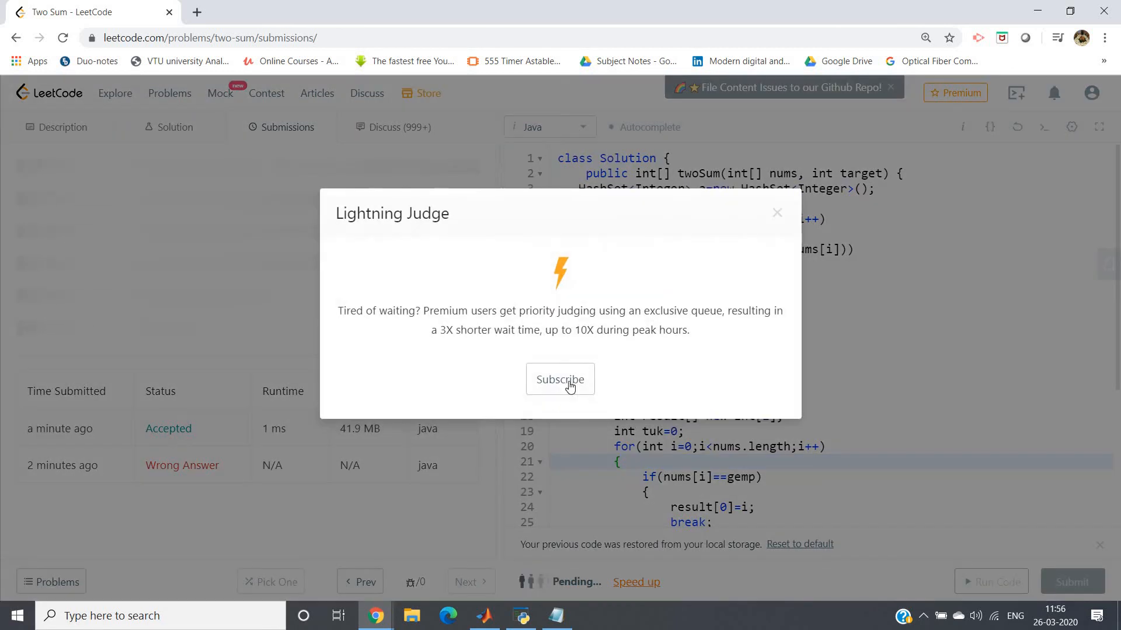
pyautogui.click(777, 213)
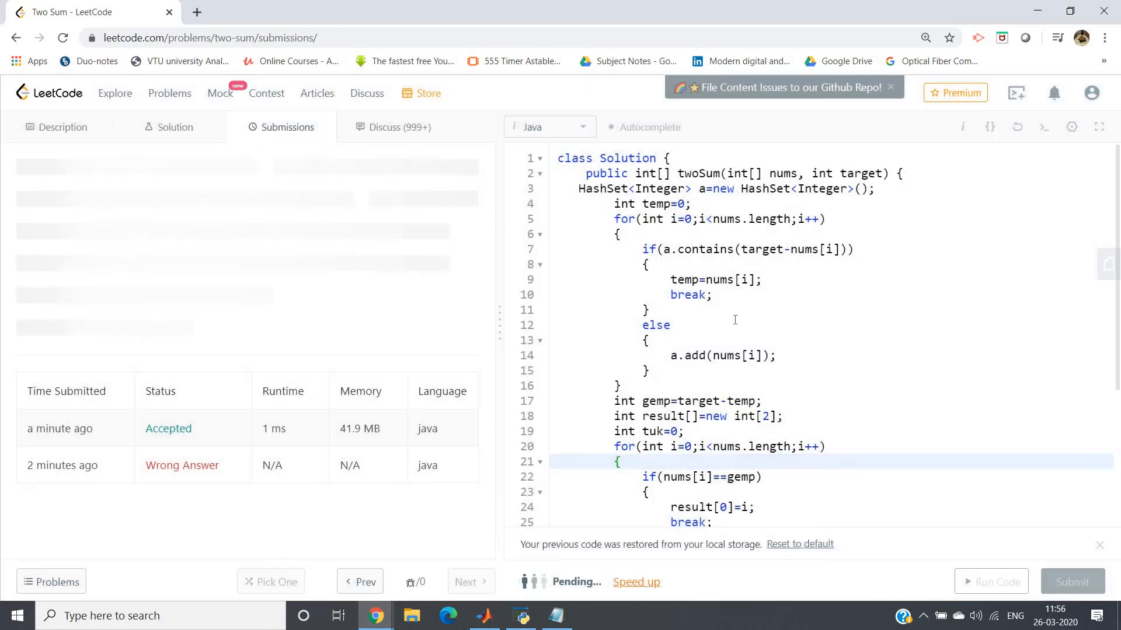
pyautogui.press('ctrl+a')
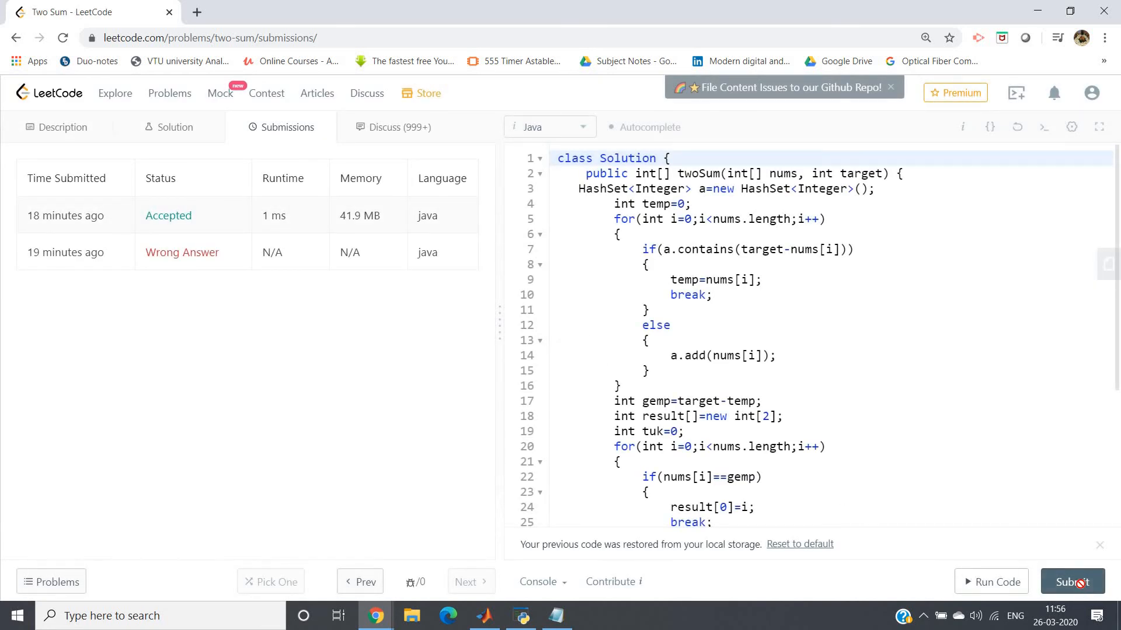
# - Resubmit for an accepted 1 ms result beating 99.89%, then return to the Two Sum description
pyautogui.click(1072, 582)
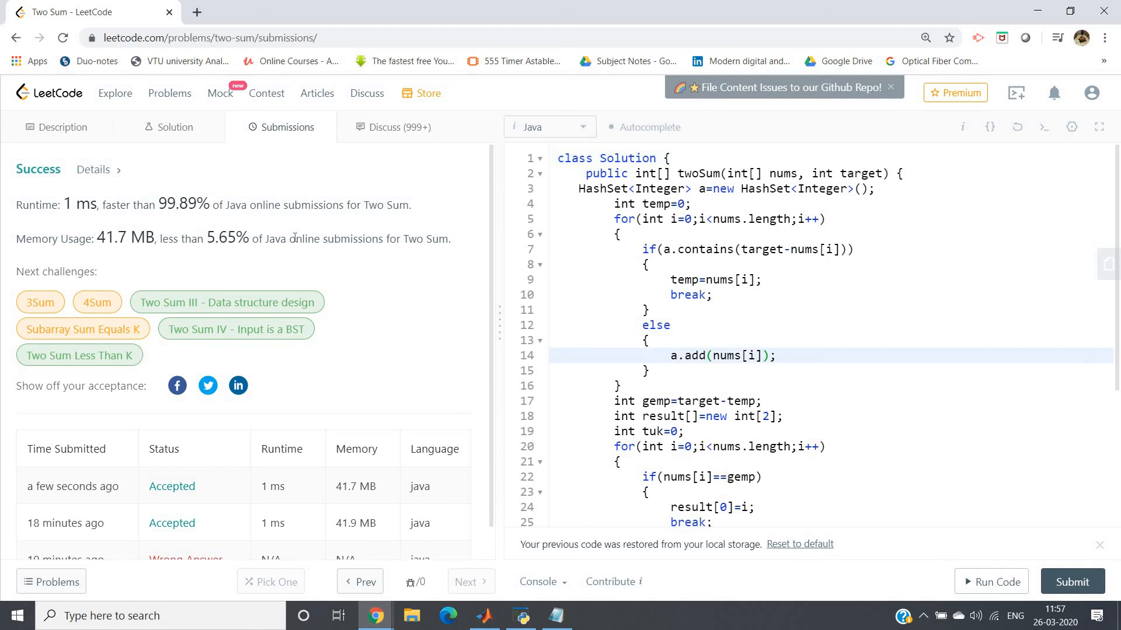
pyautogui.scroll(-3)
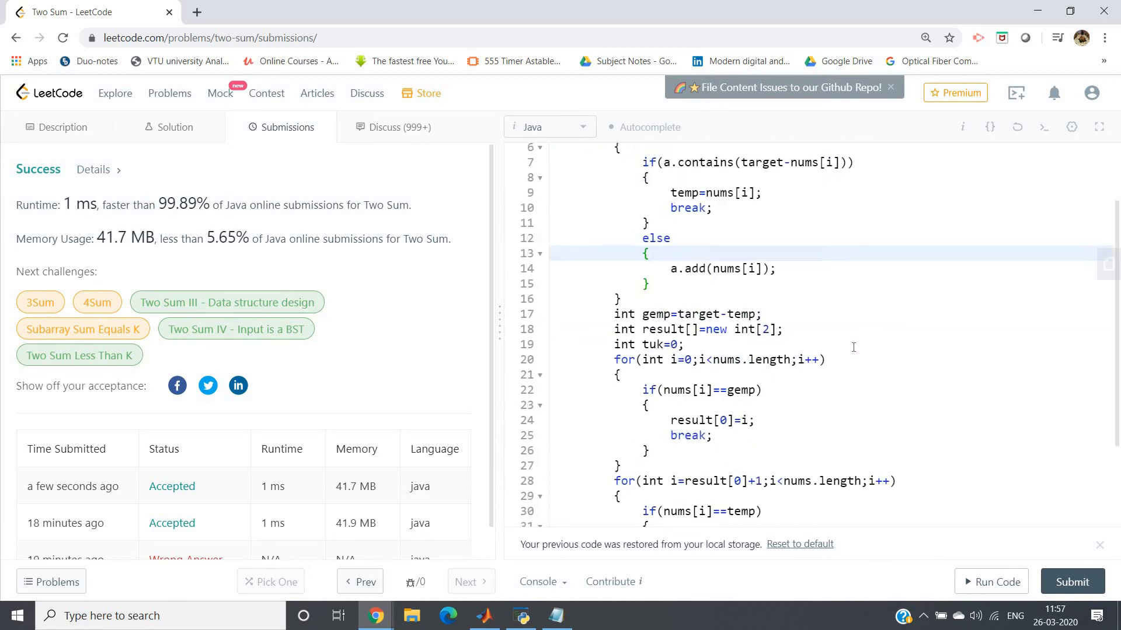
pyautogui.scroll(3)
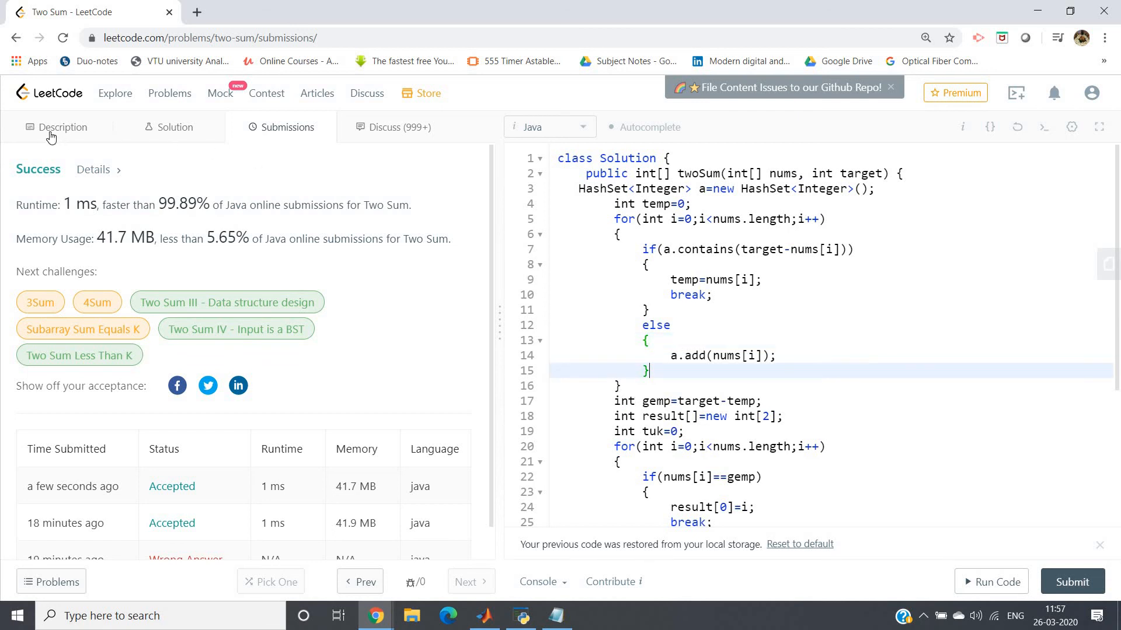
pyautogui.click(63, 127)
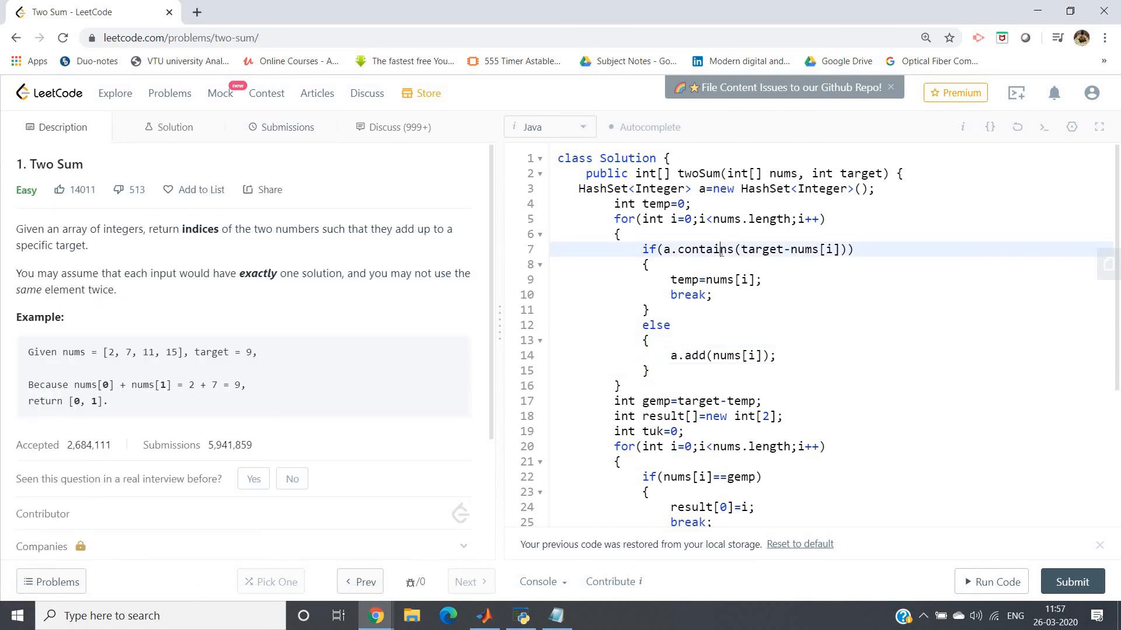